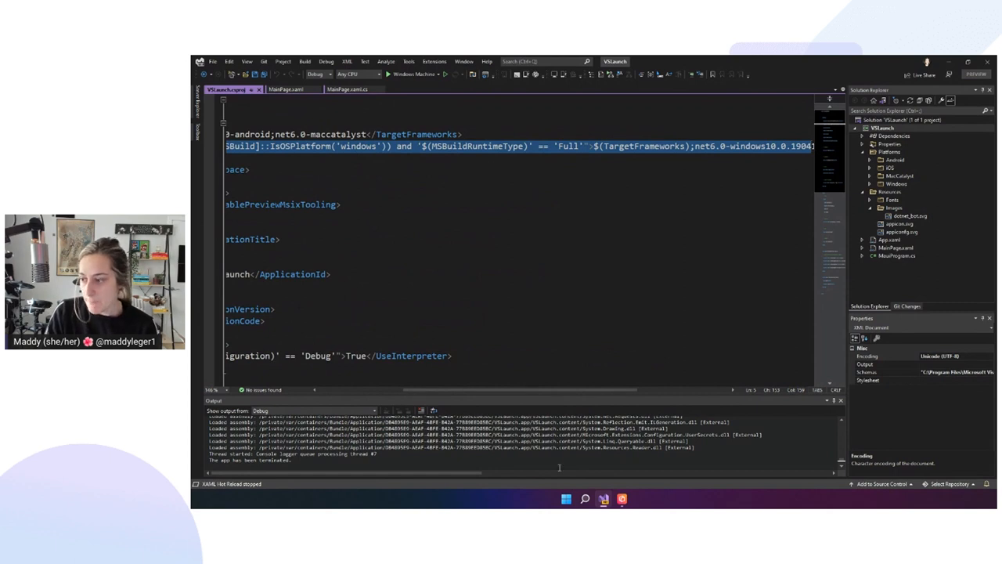
Step: Expand the Resources folder to reveal Fonts and Images with dotnet_bot.svg, appicon.svg and appiconfg.svg
scroll("left", 3)
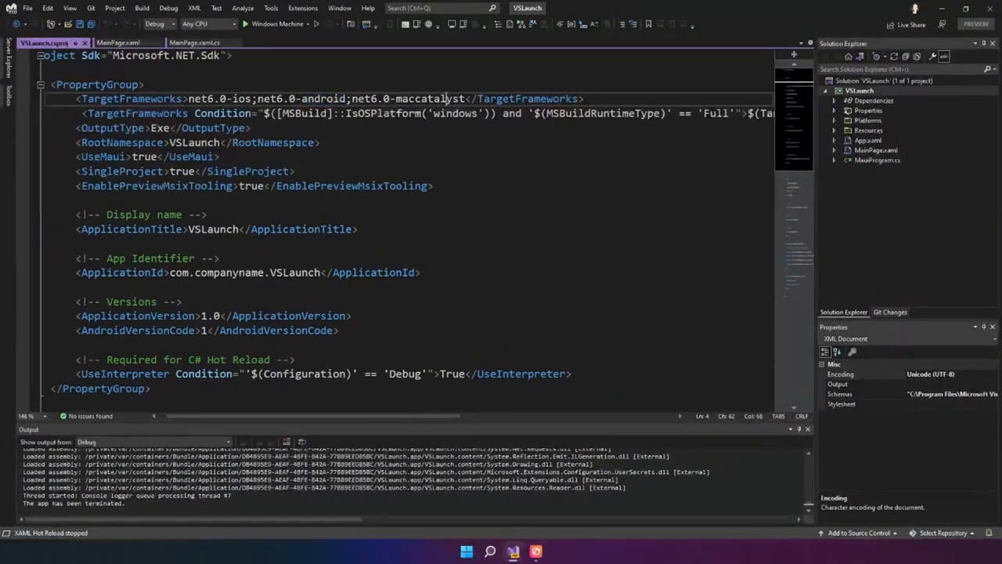
double_click(429, 97)
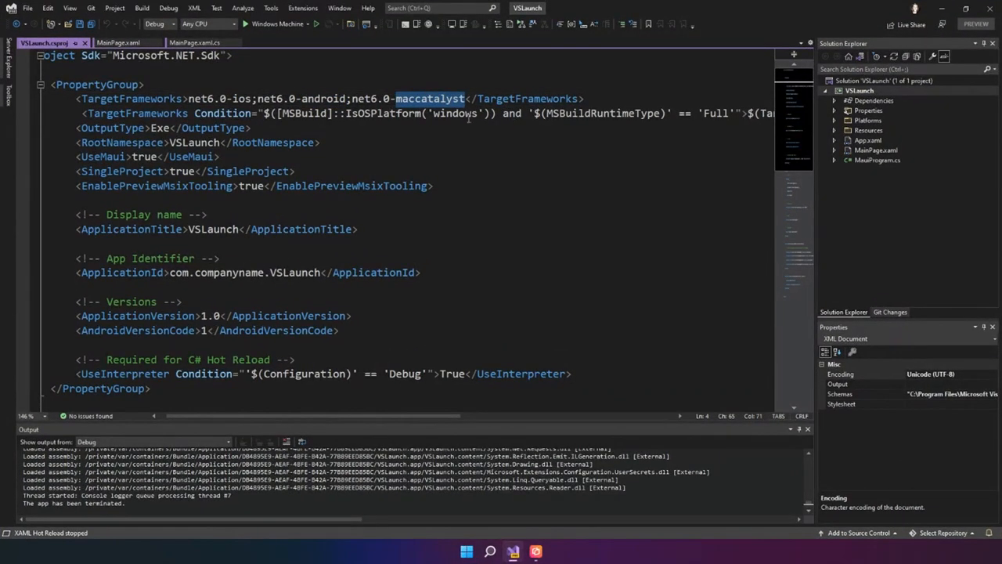
left_click(860, 89)
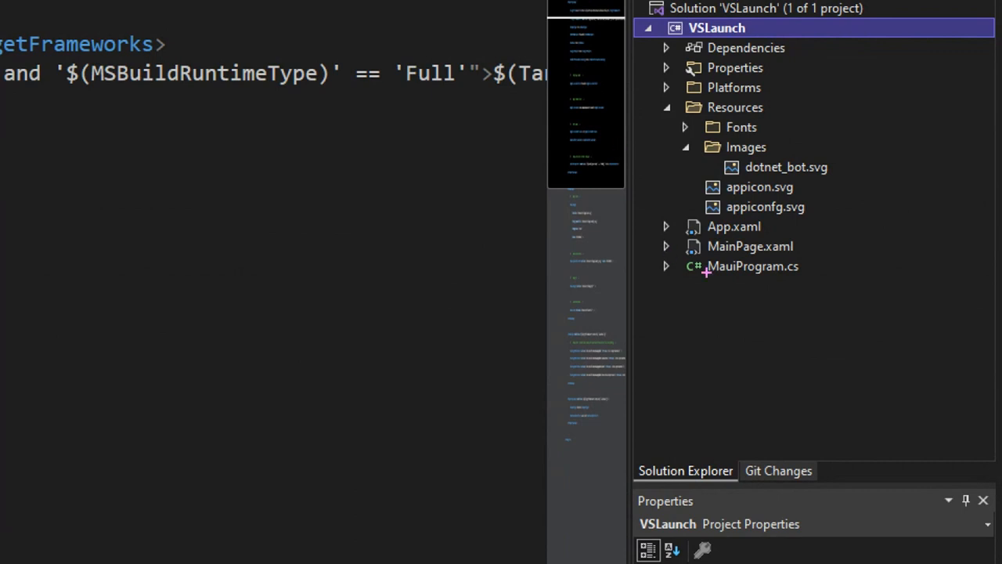
mouse_move(721, 256)
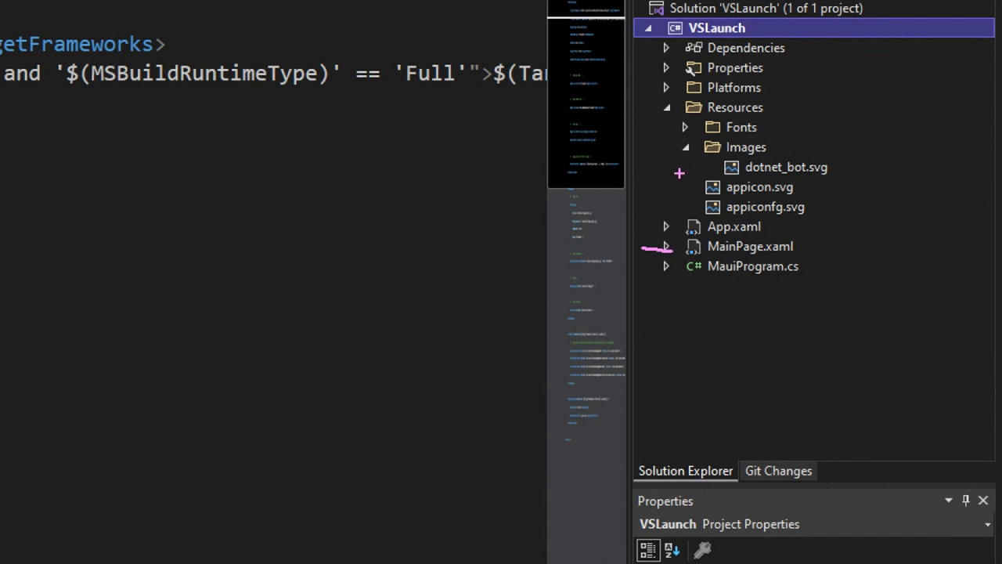
mouse_move(738, 343)
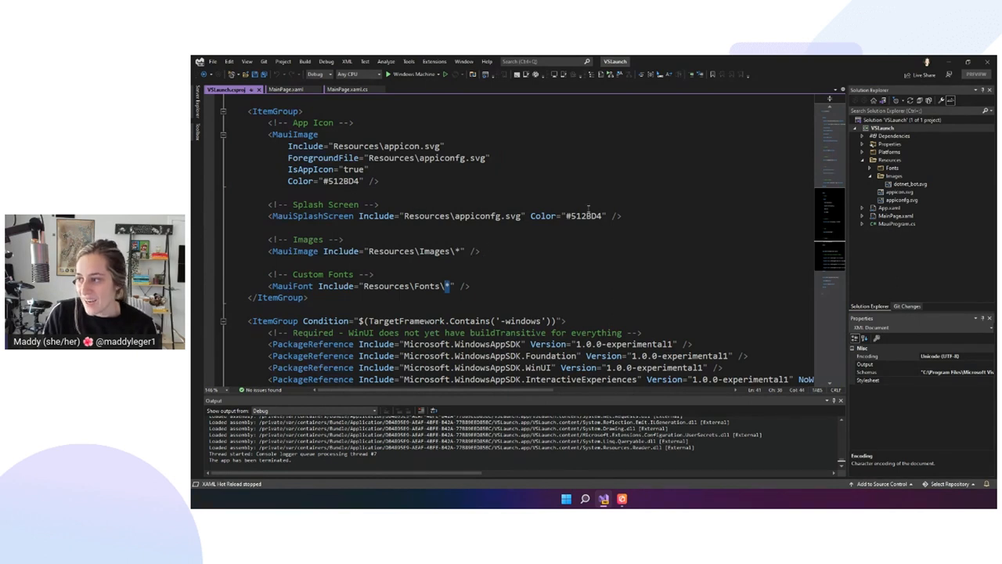
left_click_drag(269, 122, 623, 216)
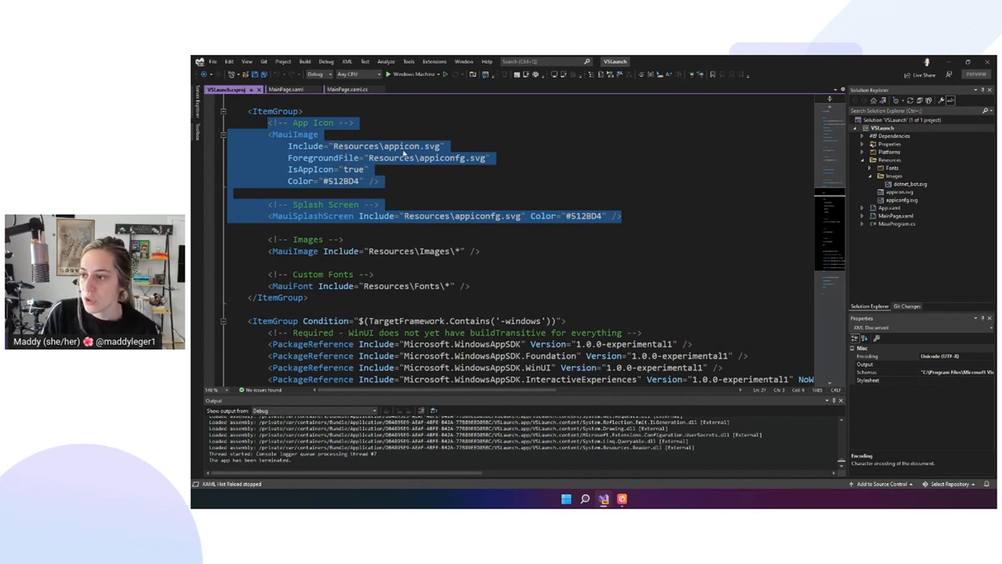
double_click(320, 157)
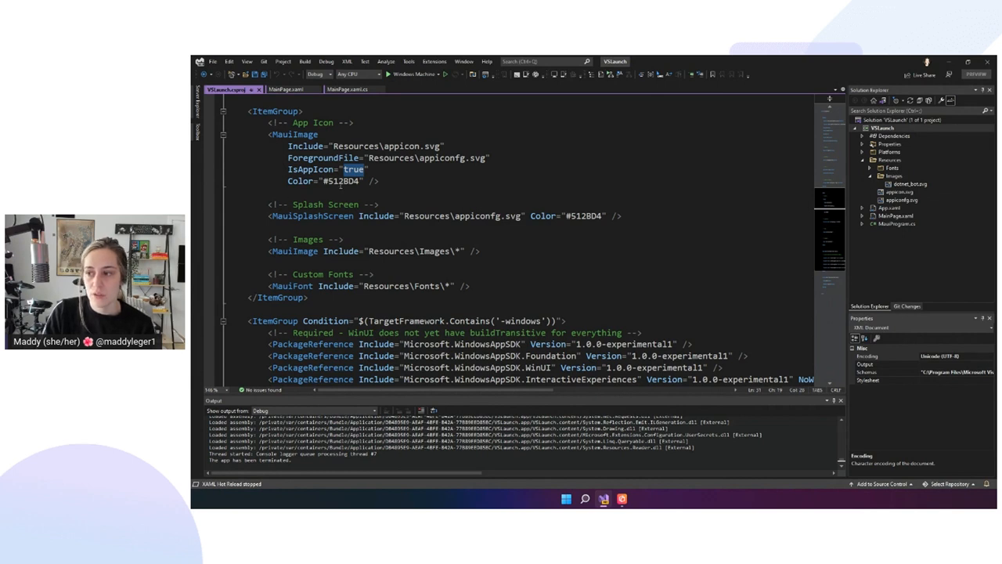
left_click_drag(268, 134, 379, 182)
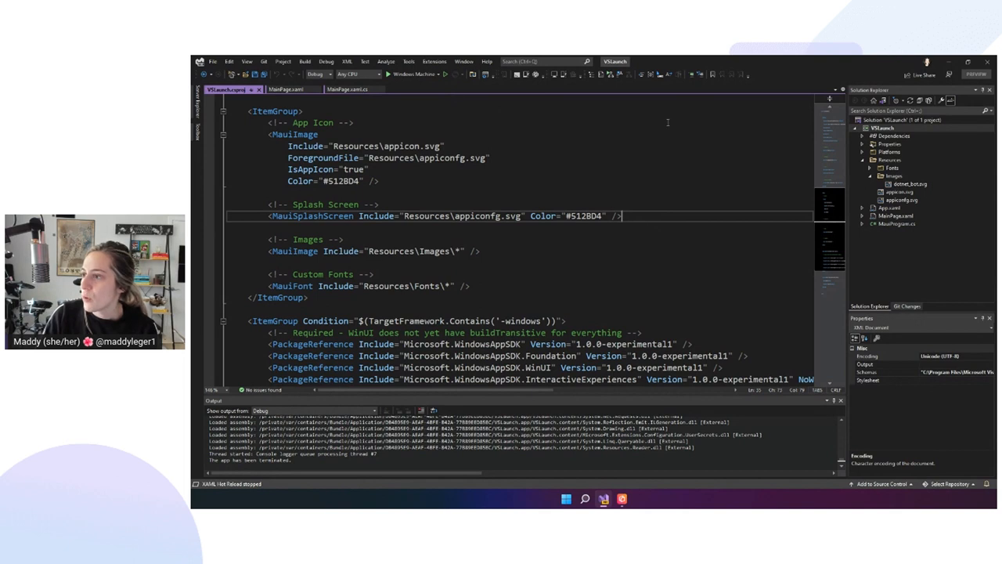
Step: Build and launch VSLaunch under the debugger on the local Windows machine
left_click(442, 74)
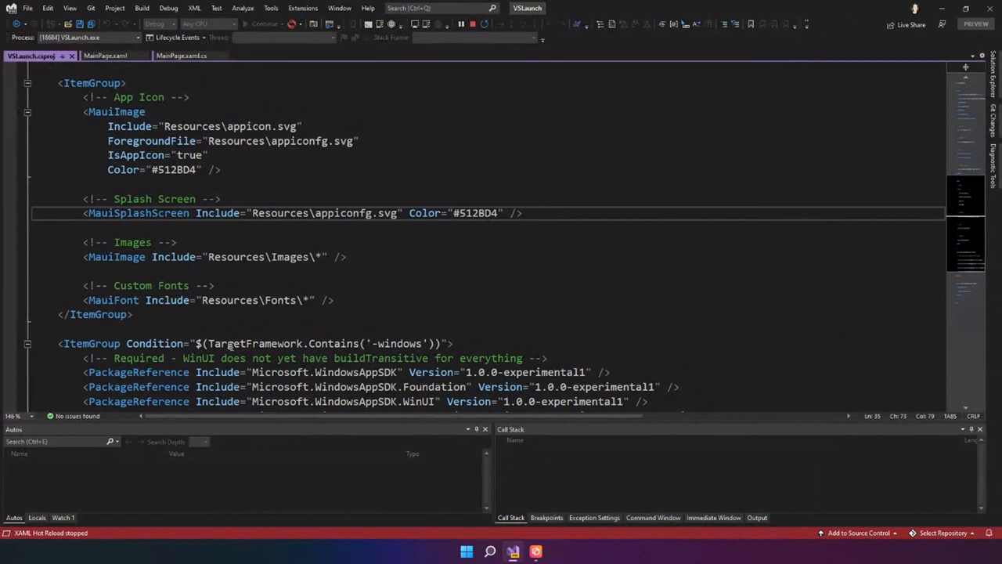
mouse_move(233, 348)
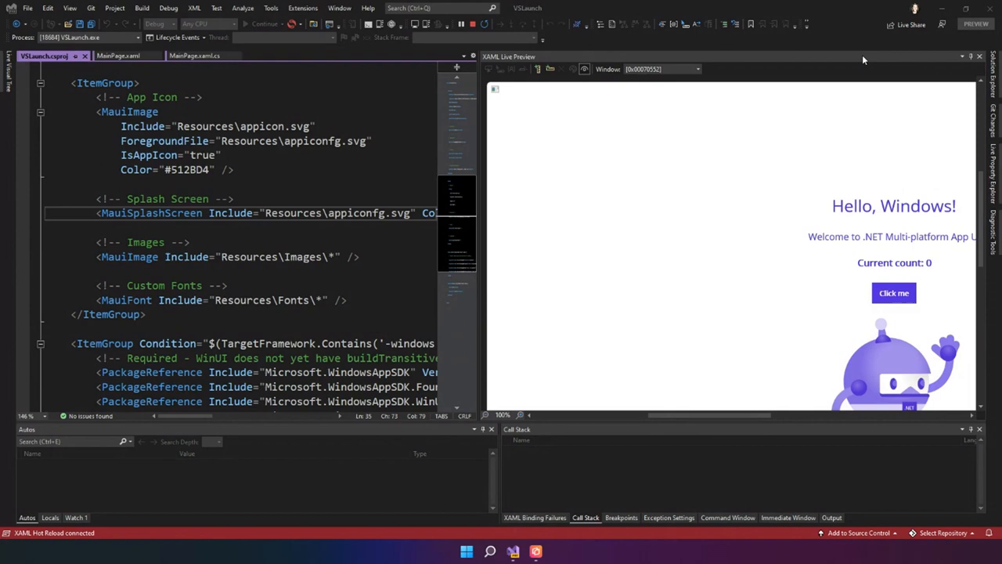
mouse_move(738, 430)
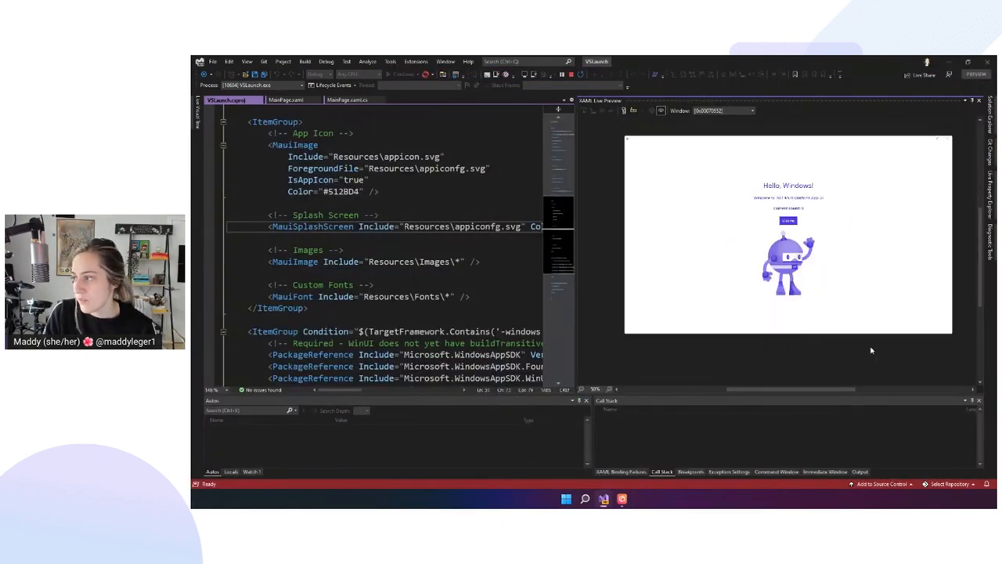
mouse_move(633, 110)
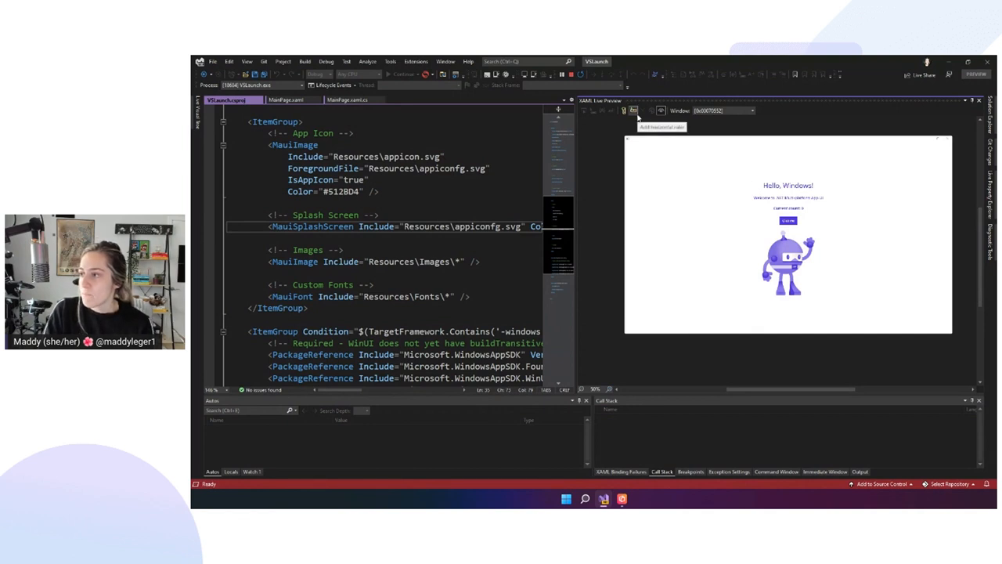
Step: Zoom the XAML Live Preview and raise the Windows app's counter to 11 via Click me
left_click(633, 110)
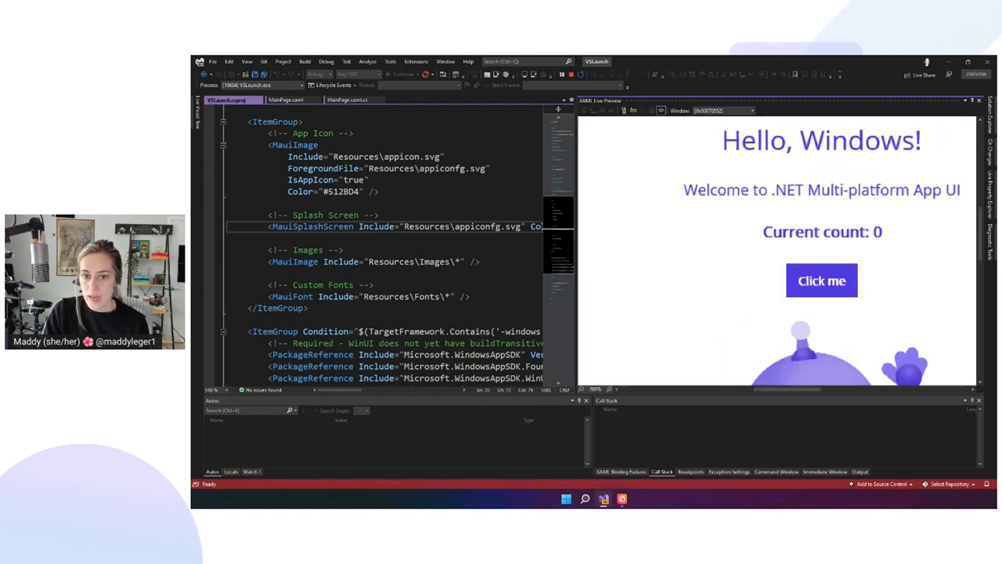
left_click(821, 280)
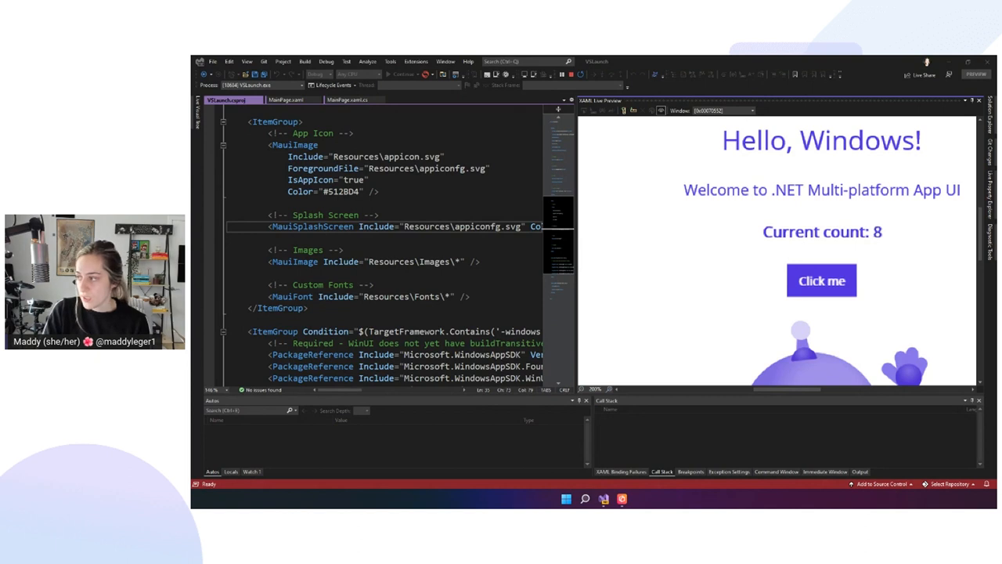
left_click(821, 281)
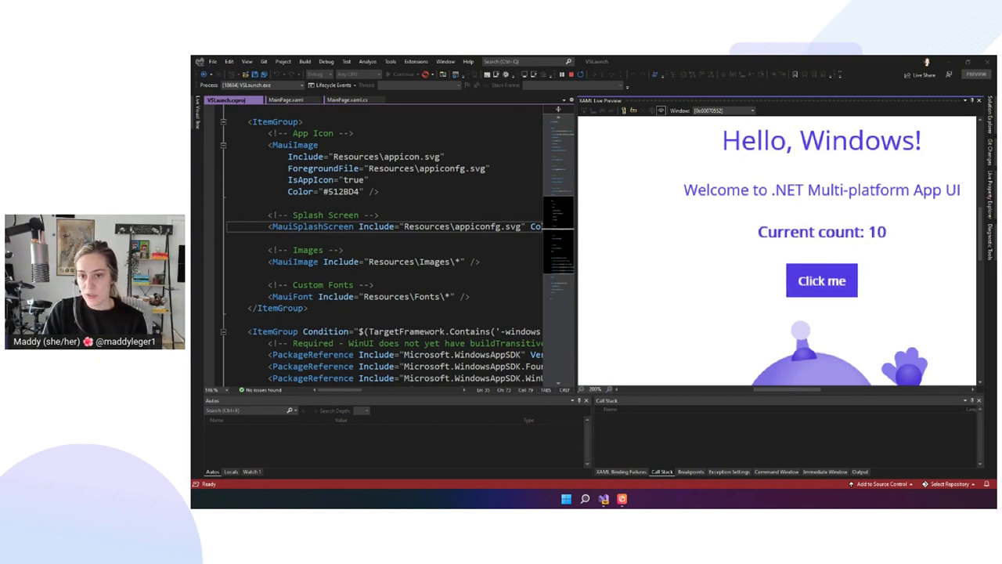
left_click(820, 280)
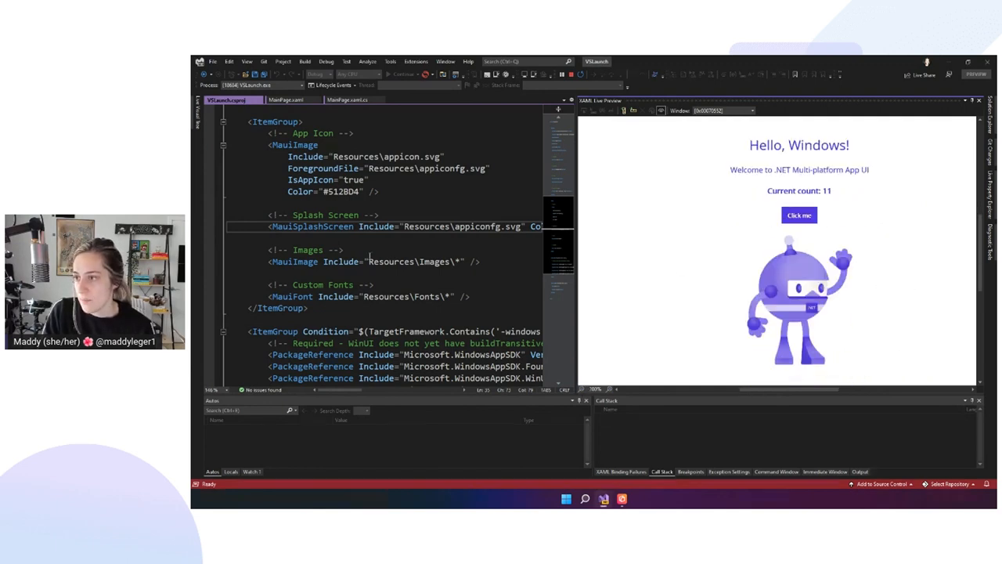
Step: Change the MainPage.xaml heading label Text to 'Hello, World!' so hot reload updates the app
left_click(285, 100)
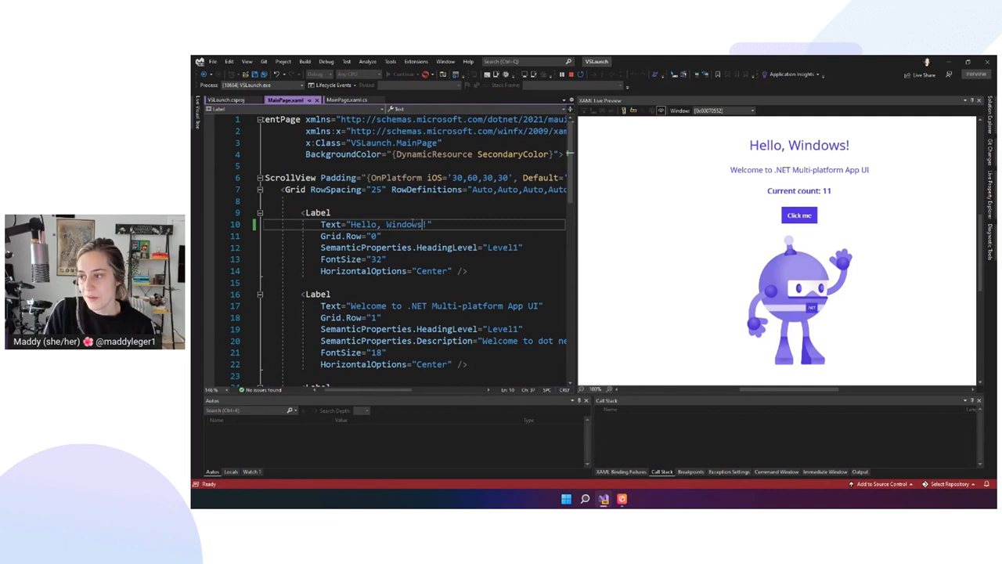
type("World")
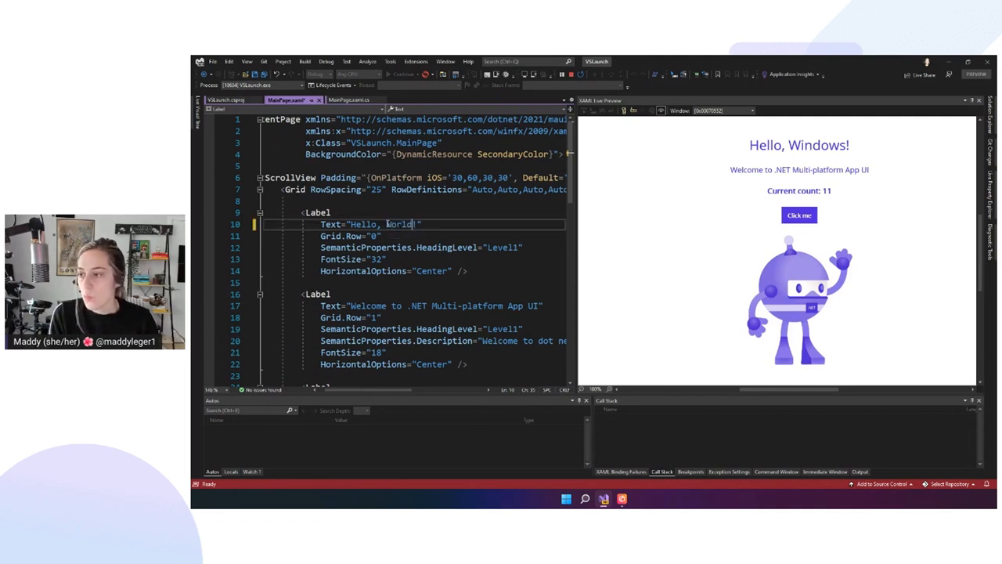
type("!")
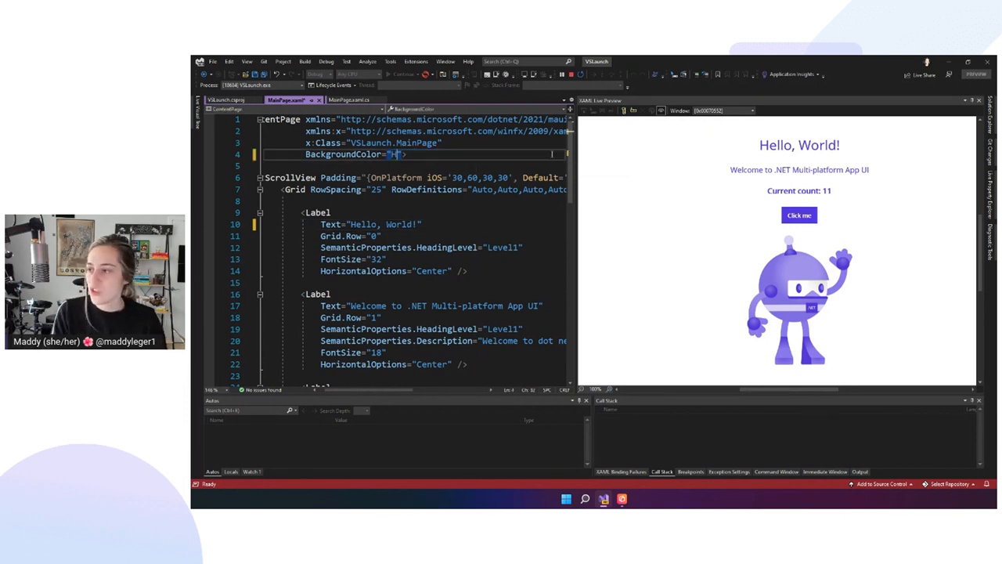
Step: Try BackgroundColor HotPink, then restore {DynamicResource SecondaryColor} and go to the code-behind
type("HotPink")
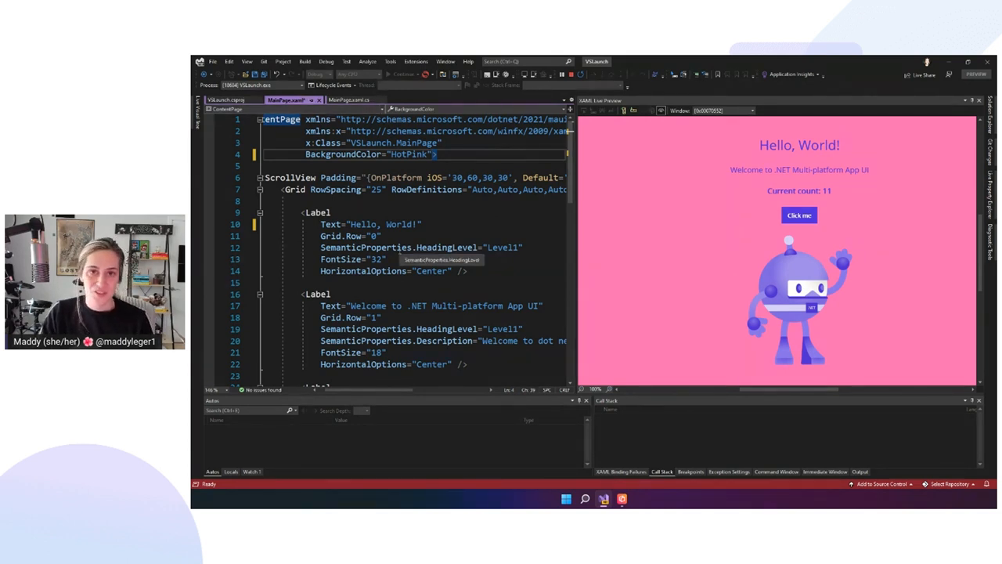
type("{DynamicResource SecondaryColor}")
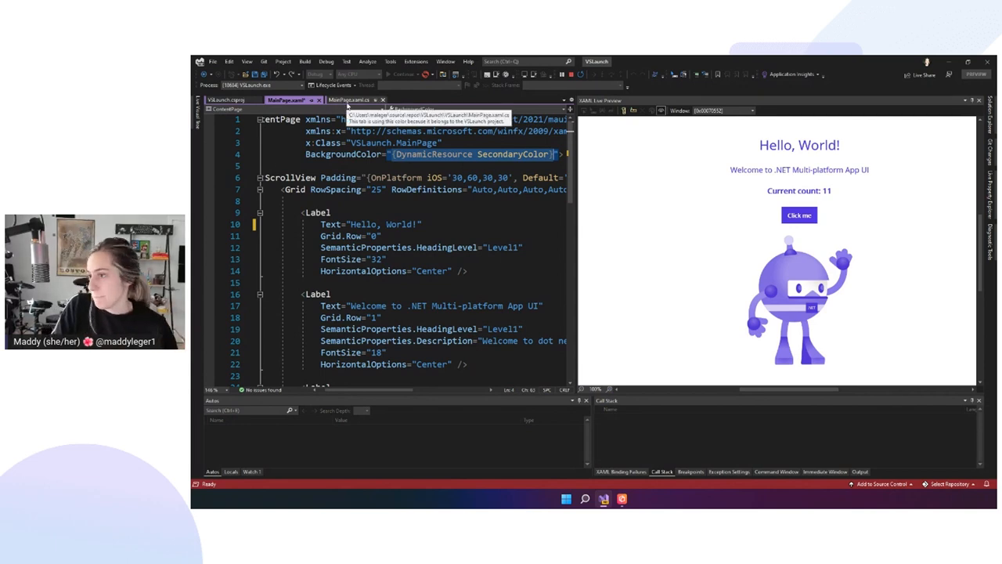
left_click(357, 101)
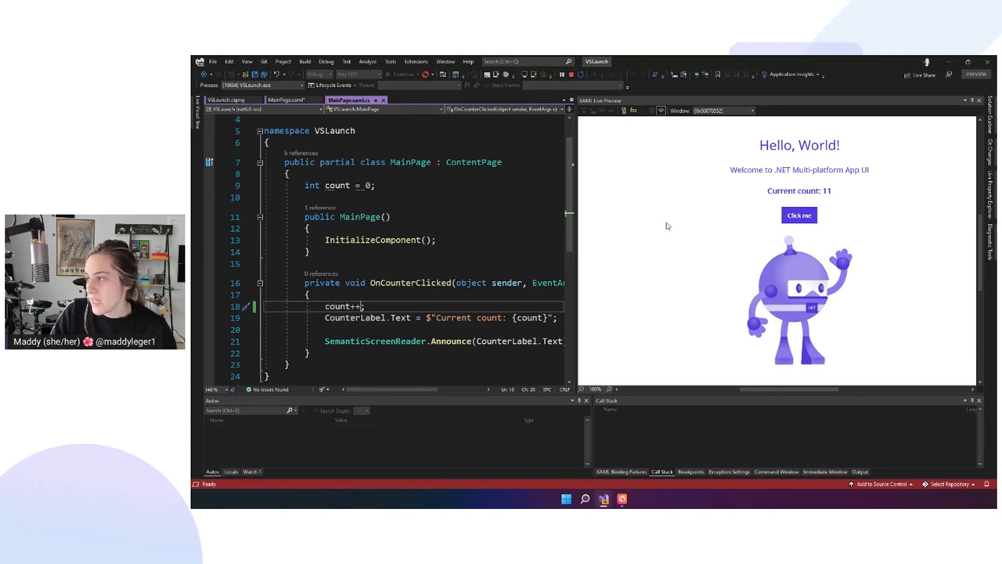
mouse_move(730, 270)
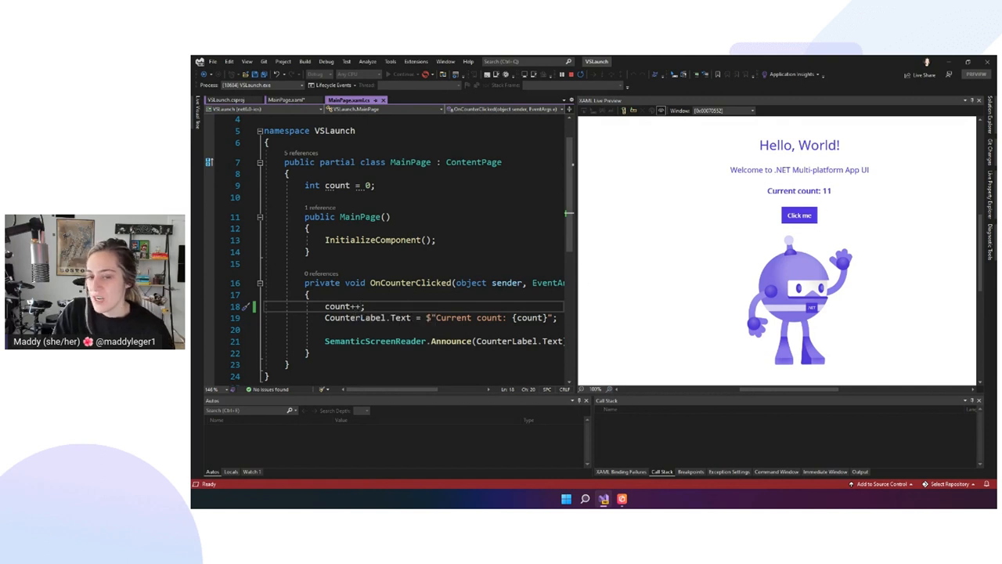
Step: Make OnCounterClicked add 2, test the counter up to 27, then stop debugging
left_click(799, 215)
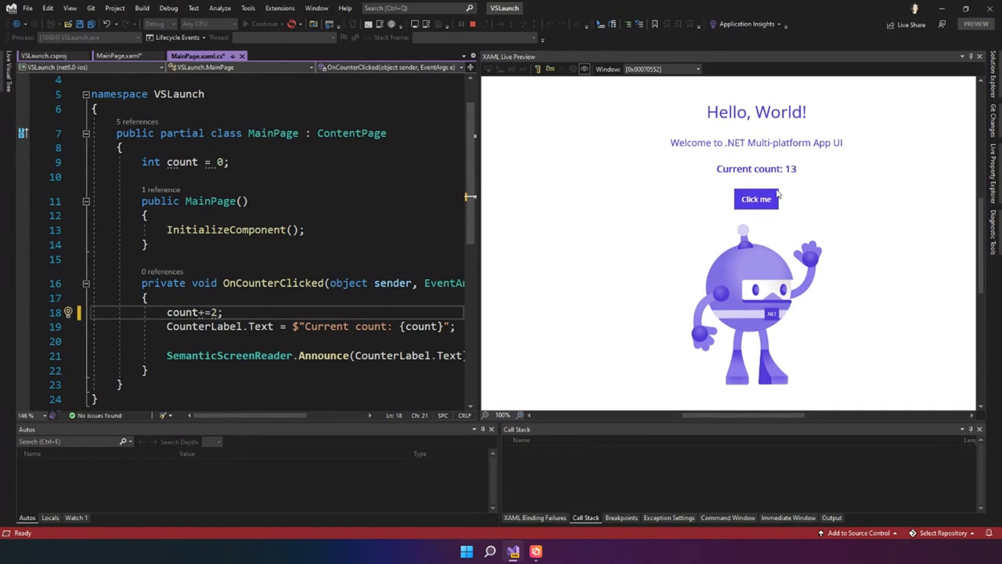
mouse_move(808, 170)
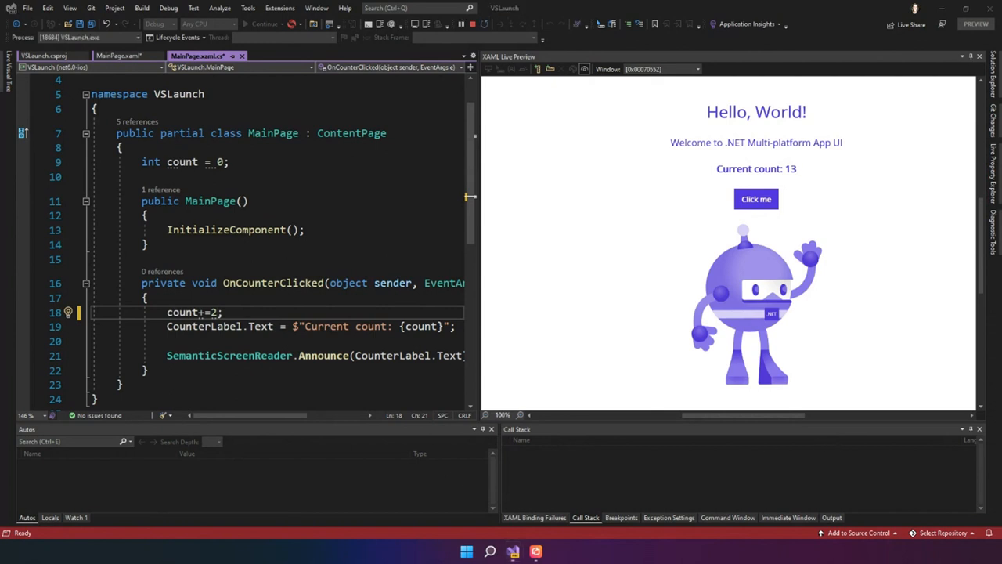
left_click(755, 199)
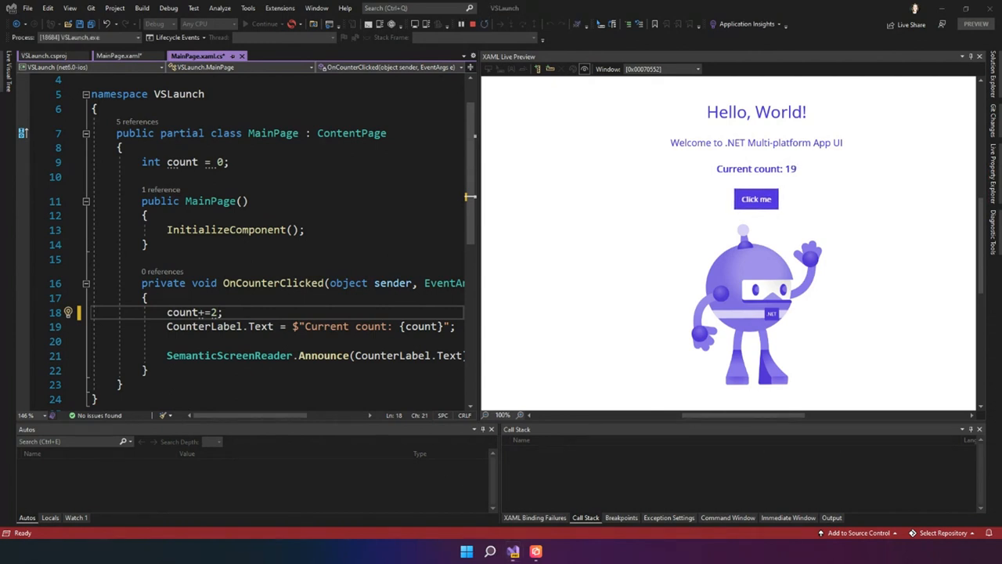
left_click(755, 198)
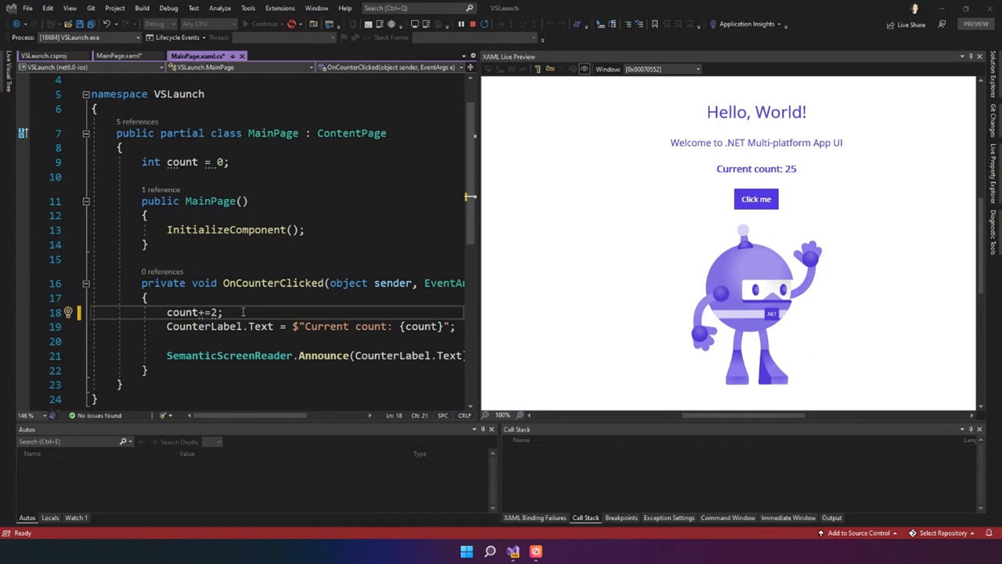
mouse_move(790, 207)
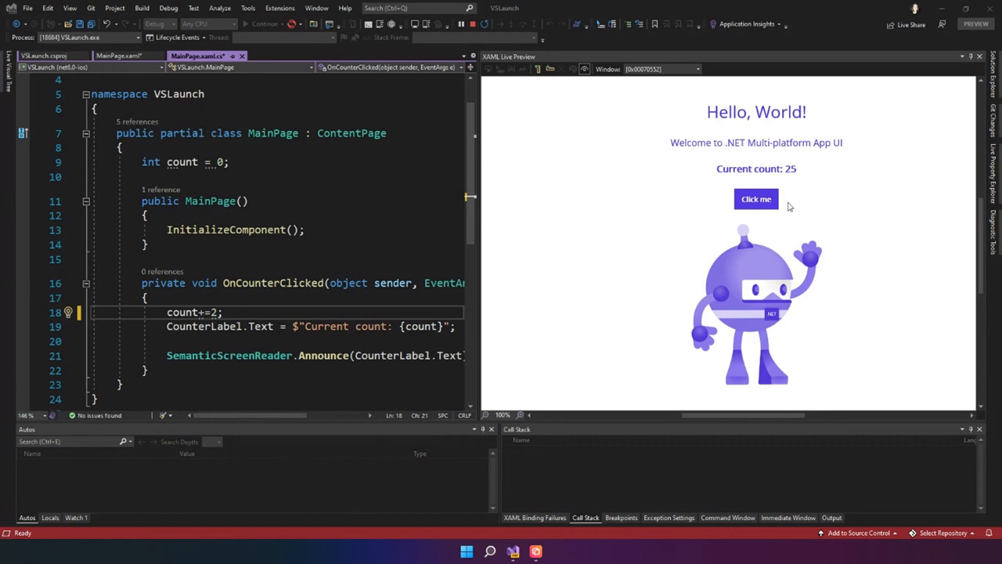
mouse_move(320, 407)
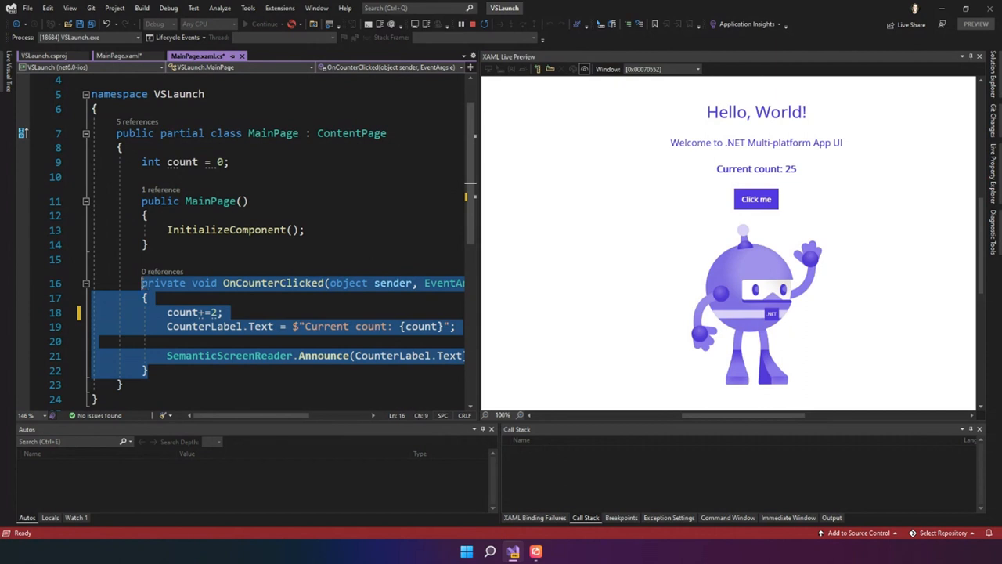
mouse_move(230, 250)
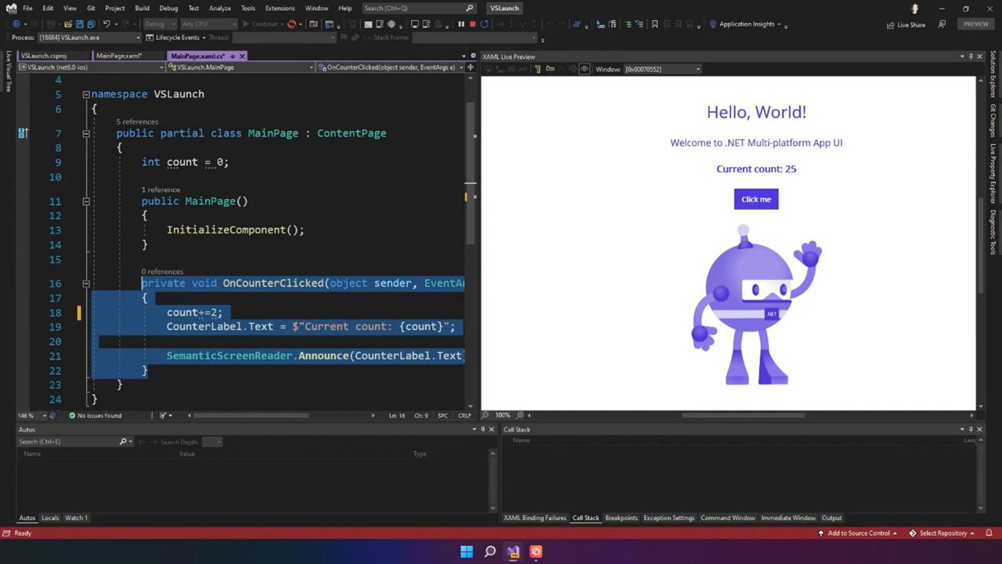
left_click(755, 199)
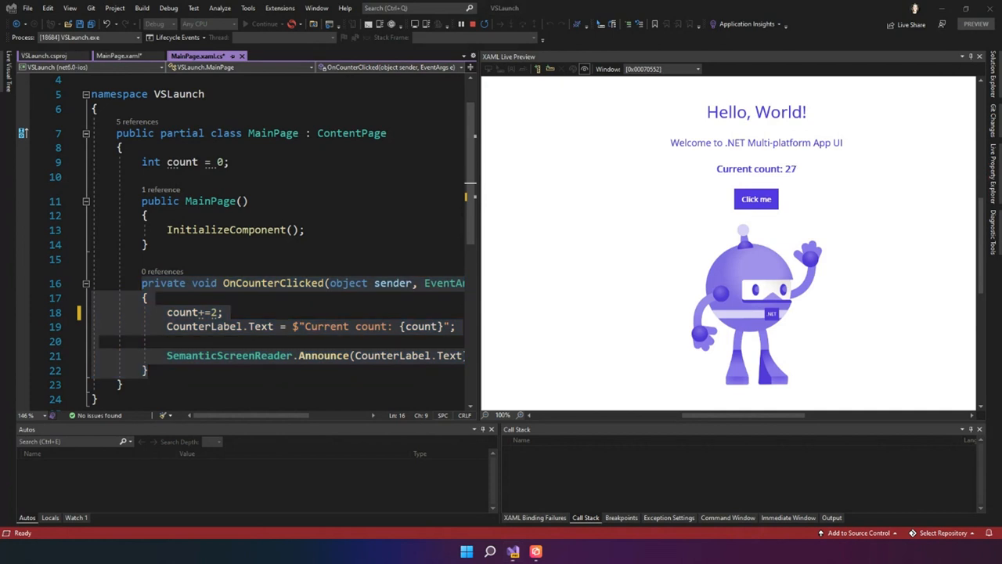
mouse_move(677, 272)
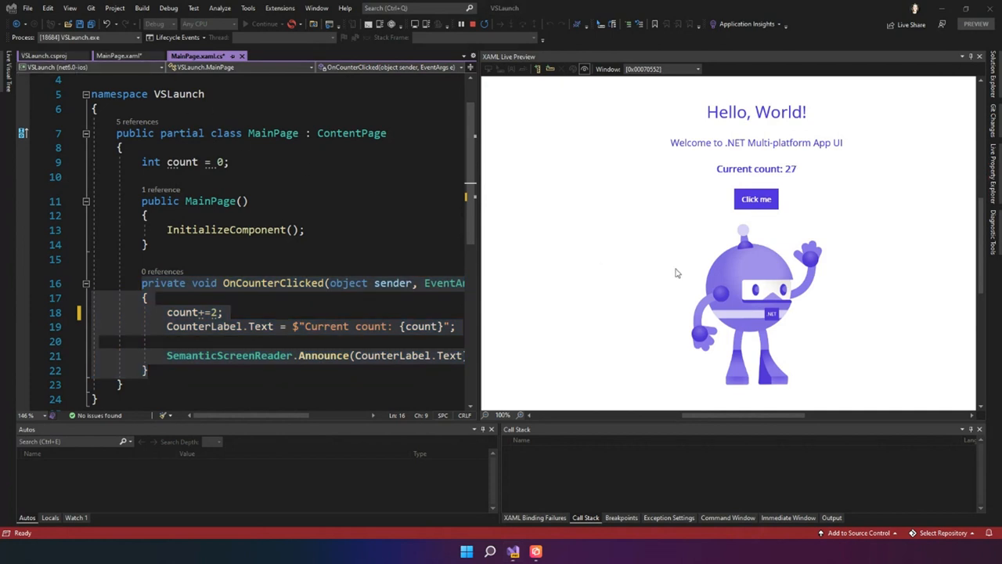
mouse_move(263, 329)
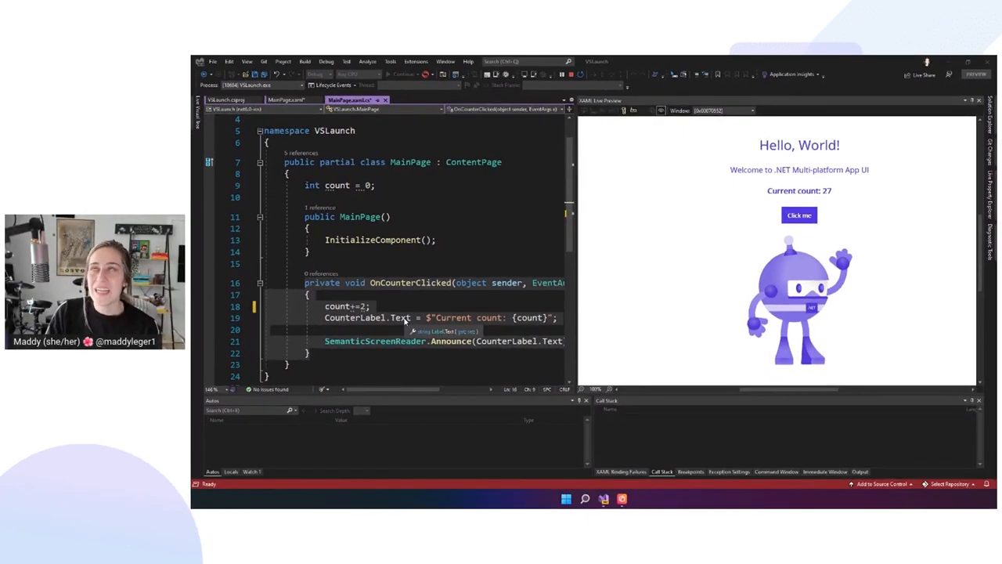
mouse_move(594, 126)
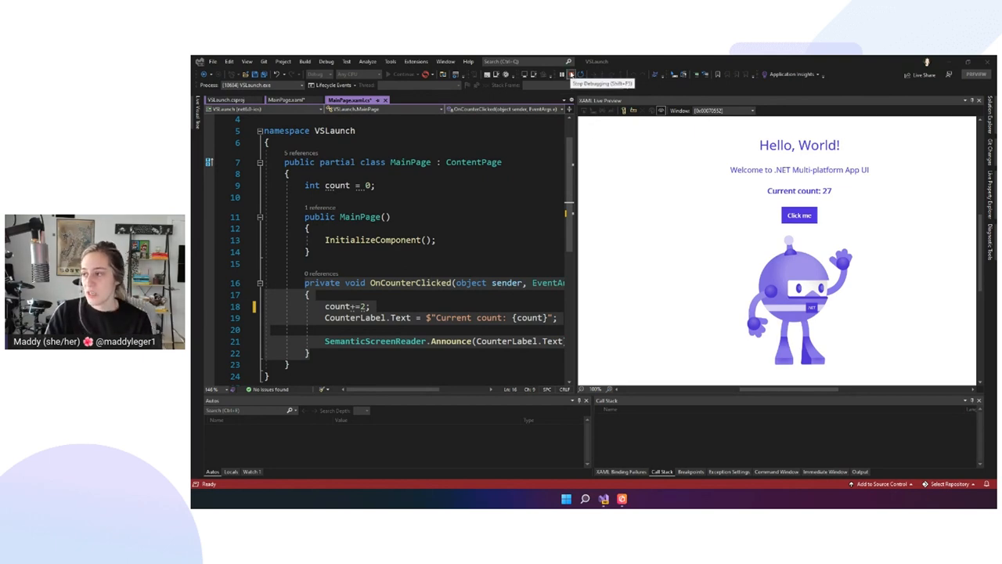
left_click(572, 75)
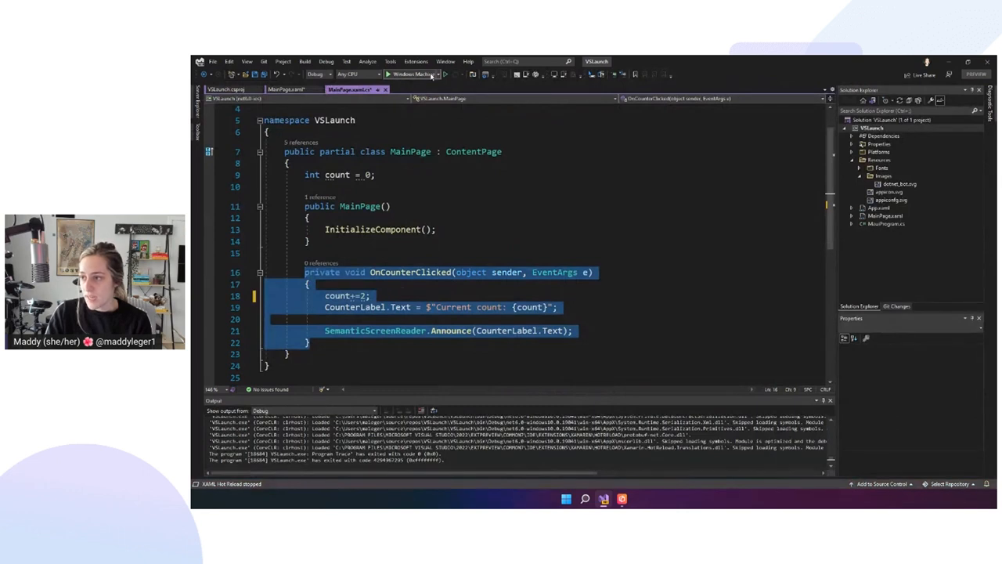
Step: Select the Pixel Android emulator as the debug target from the device dropdown
left_click(429, 75)
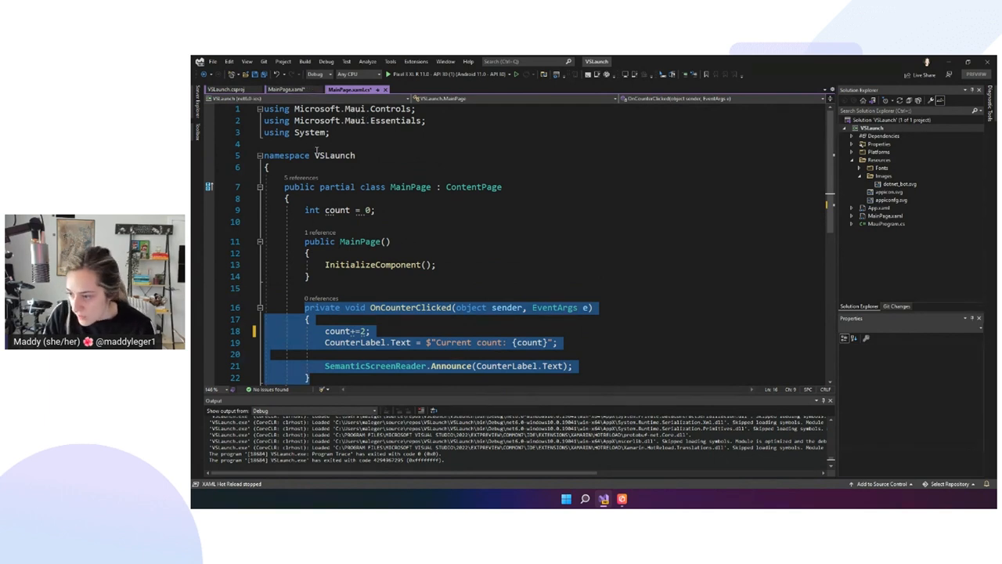
left_click(289, 88)
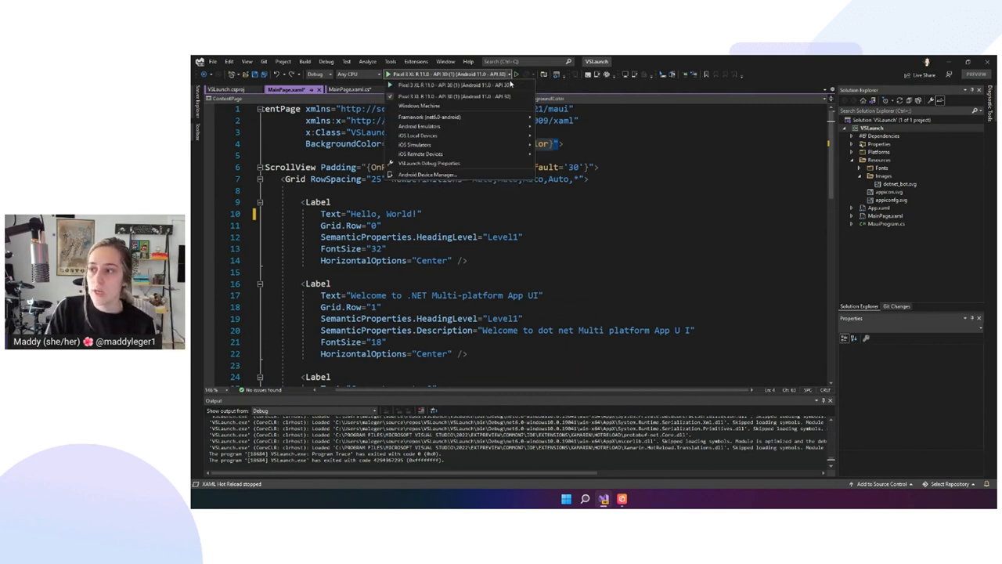
mouse_move(420, 125)
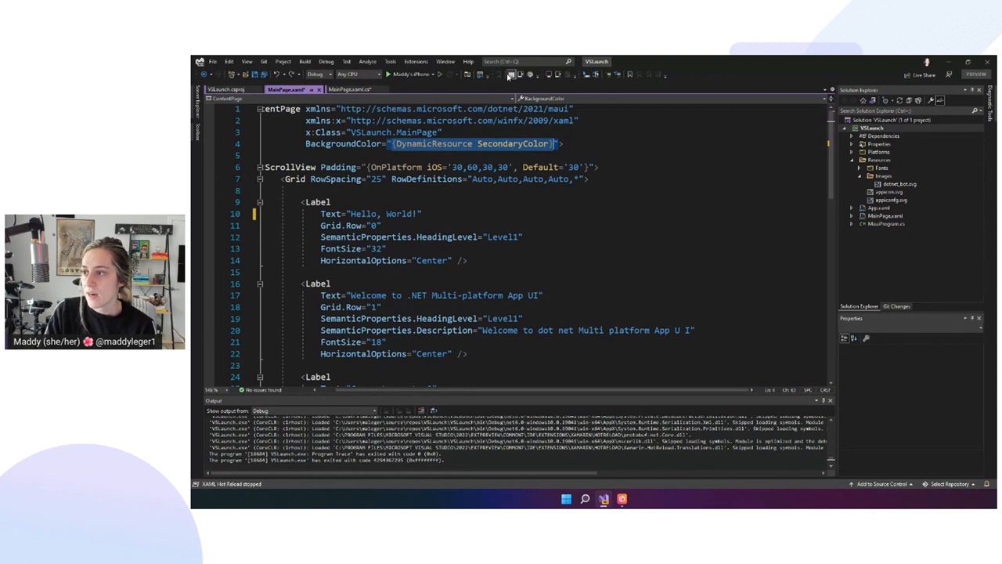
left_click(410, 74)
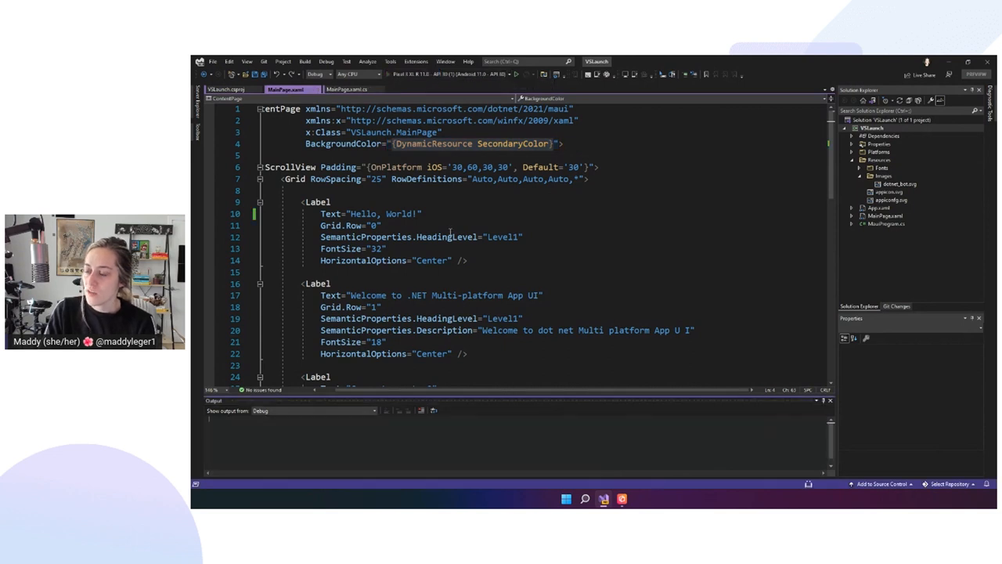
Step: Build and deploy VSLaunch to the emulator, showing Hello, World! with count 0
left_click(517, 75)
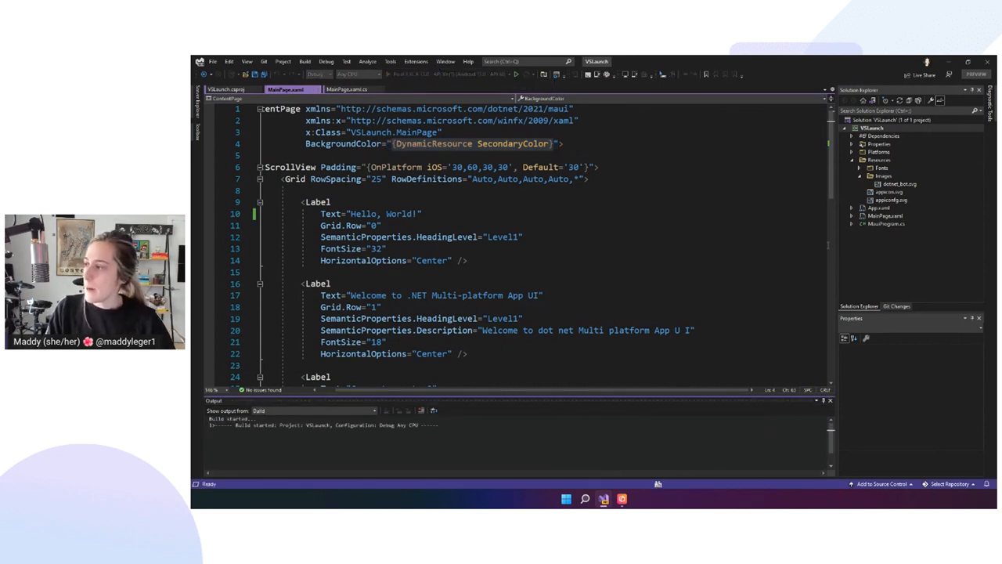
left_click(871, 129)
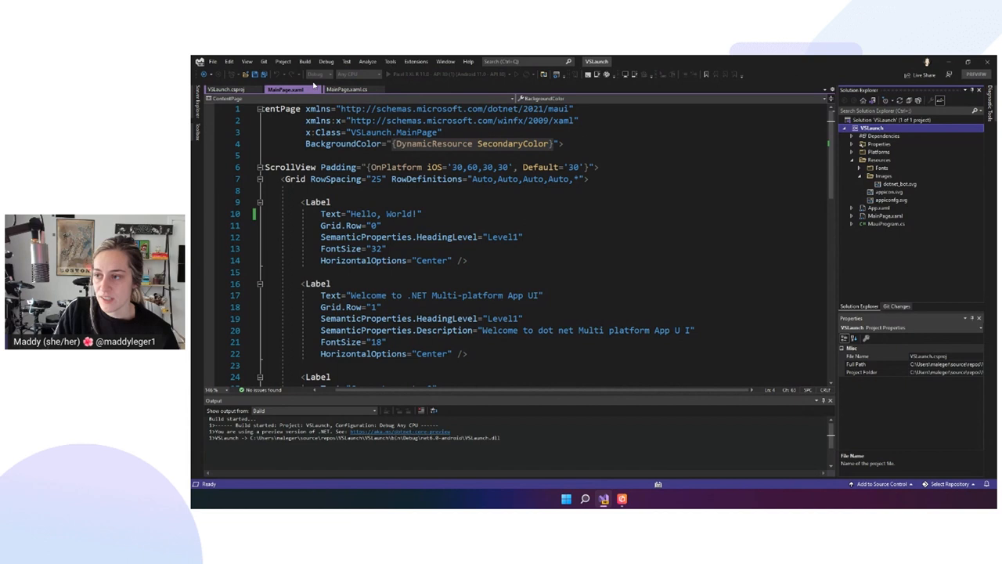
left_click(344, 88)
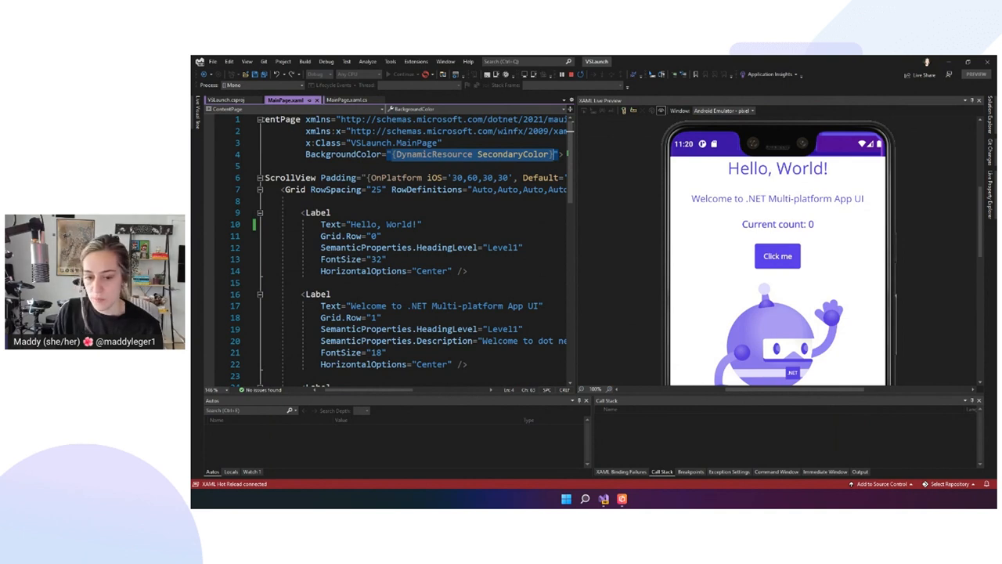
mouse_move(735, 406)
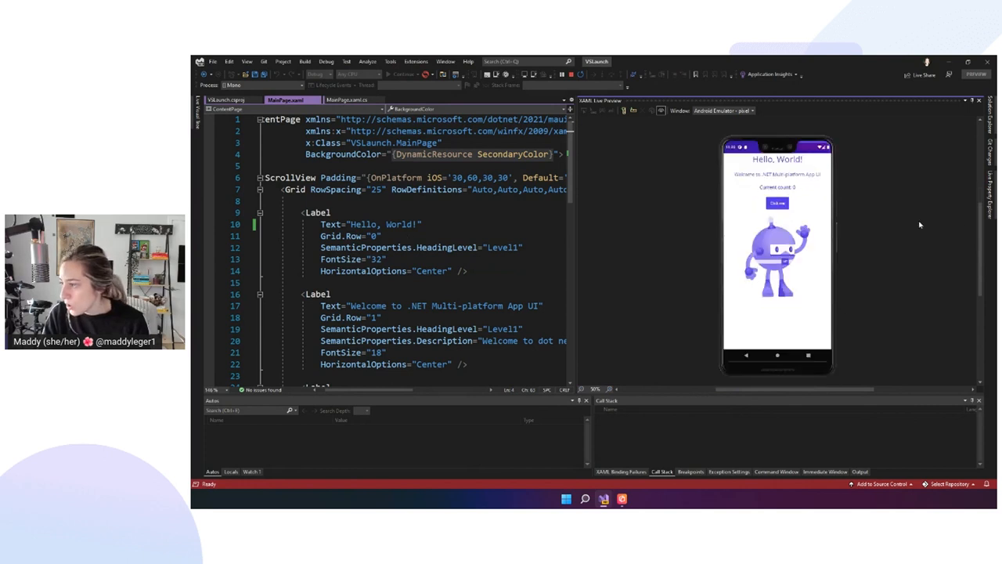
Step: Change the heading label to 'Hello, Android!' via hot reload, then switch to MainPage.xaml.cs
left_click(408, 226)
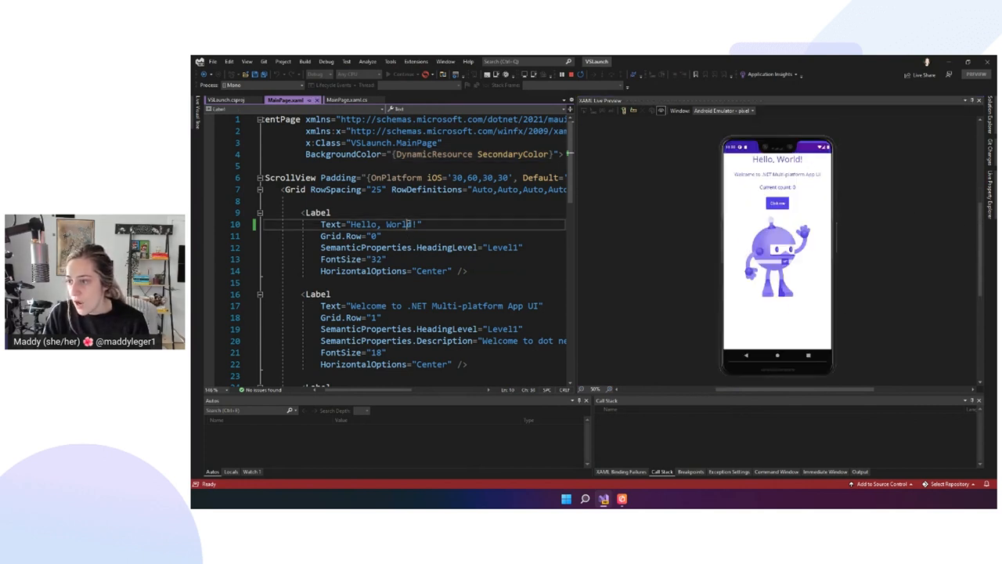
type("Andrbid")
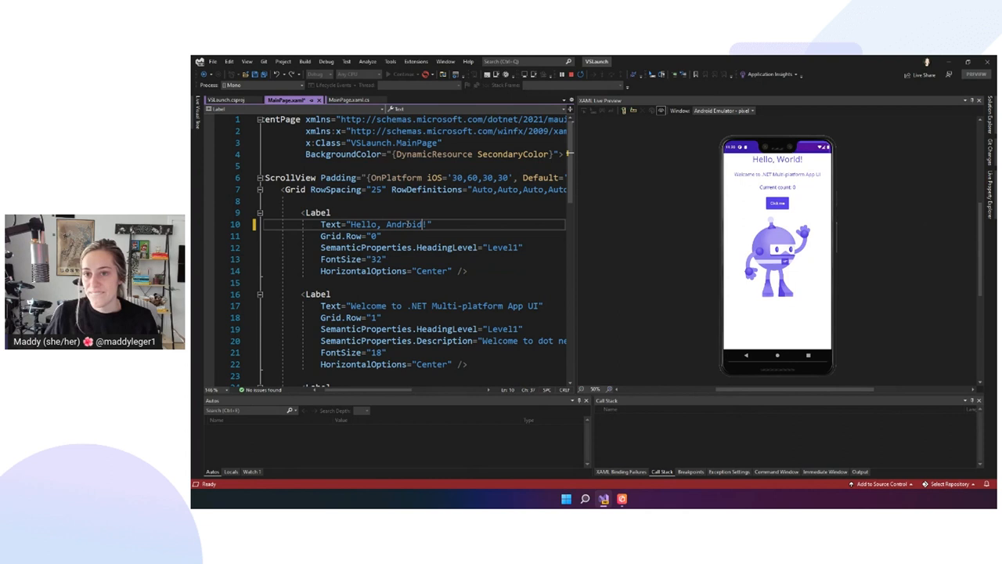
type("Android")
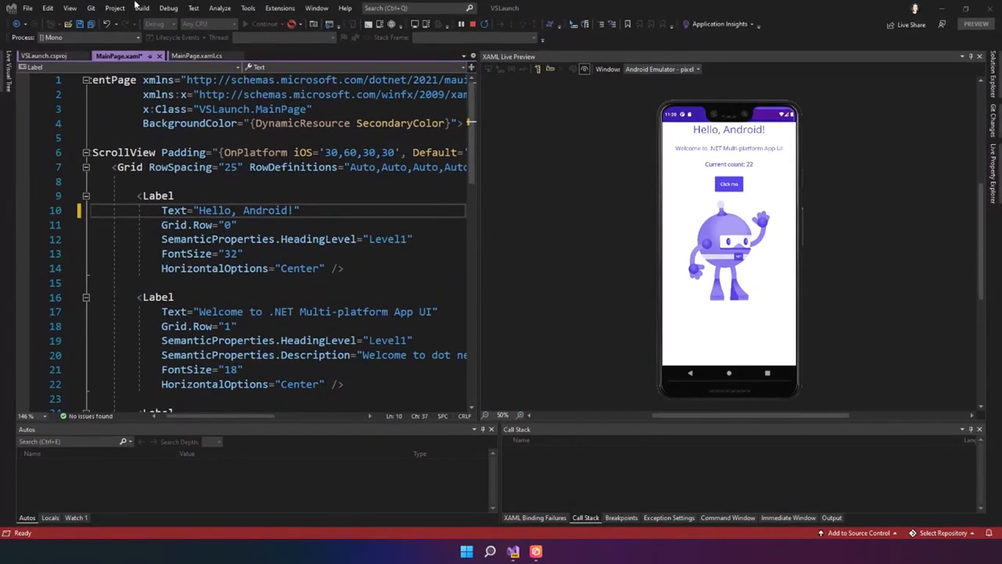
left_click(195, 56)
type("count-=2;")
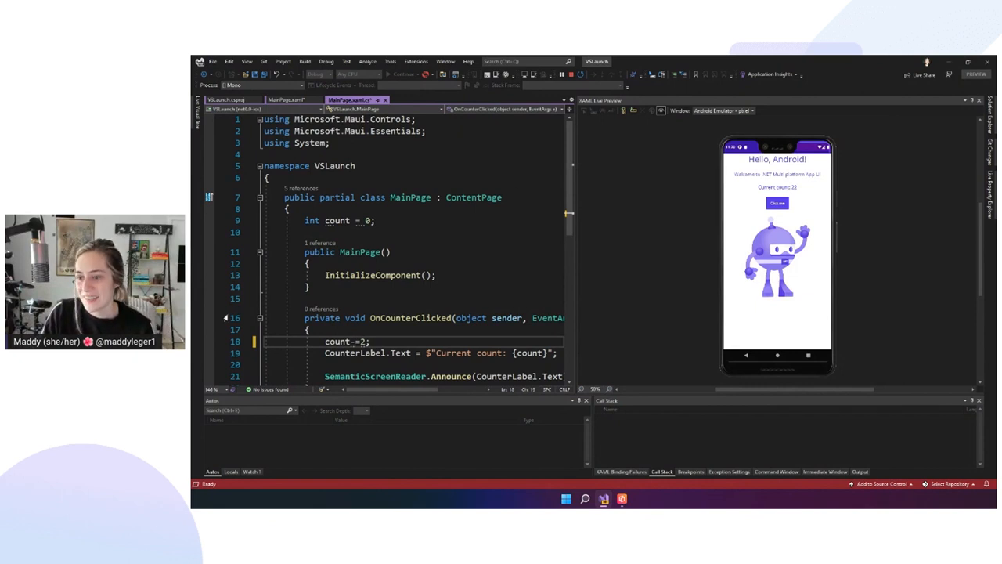
Step: Tap the Android app's counter button twice to test, then stop debugging
left_click(777, 203)
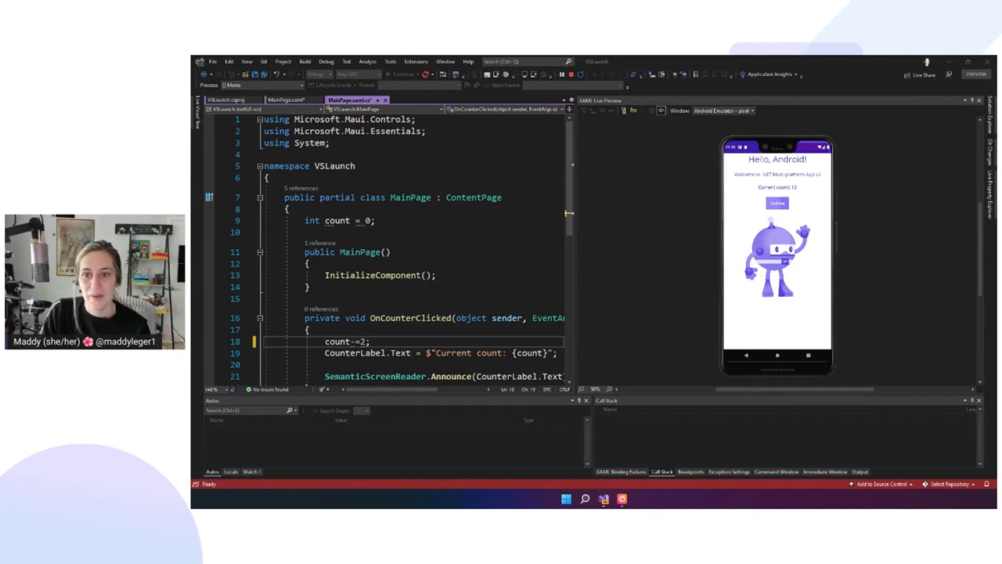
left_click(776, 204)
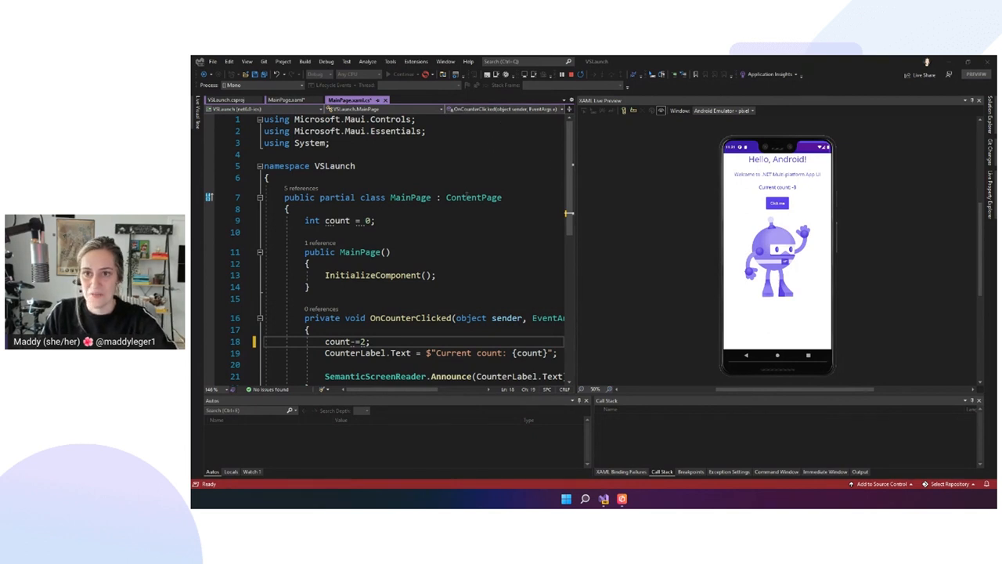
mouse_move(714, 210)
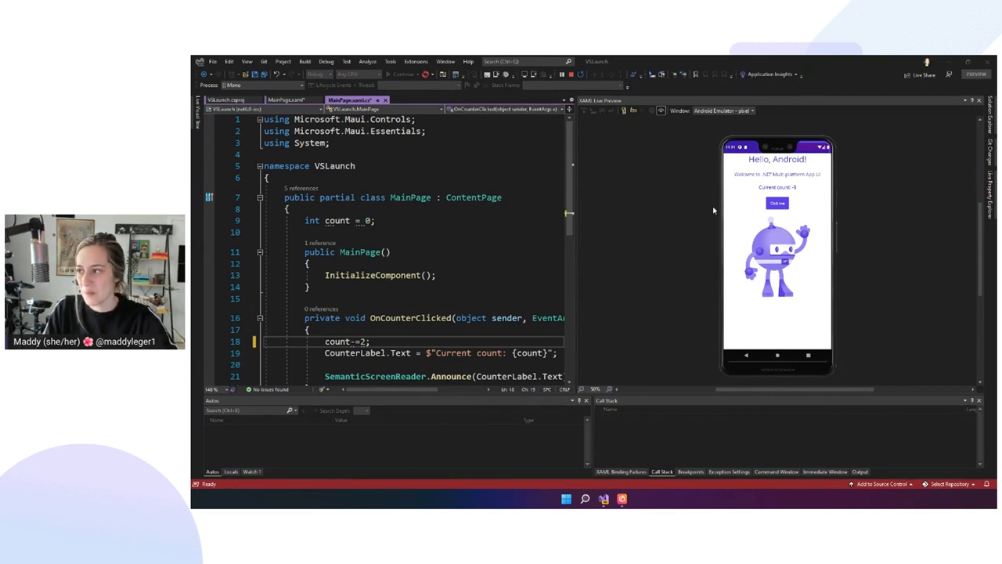
mouse_move(571, 74)
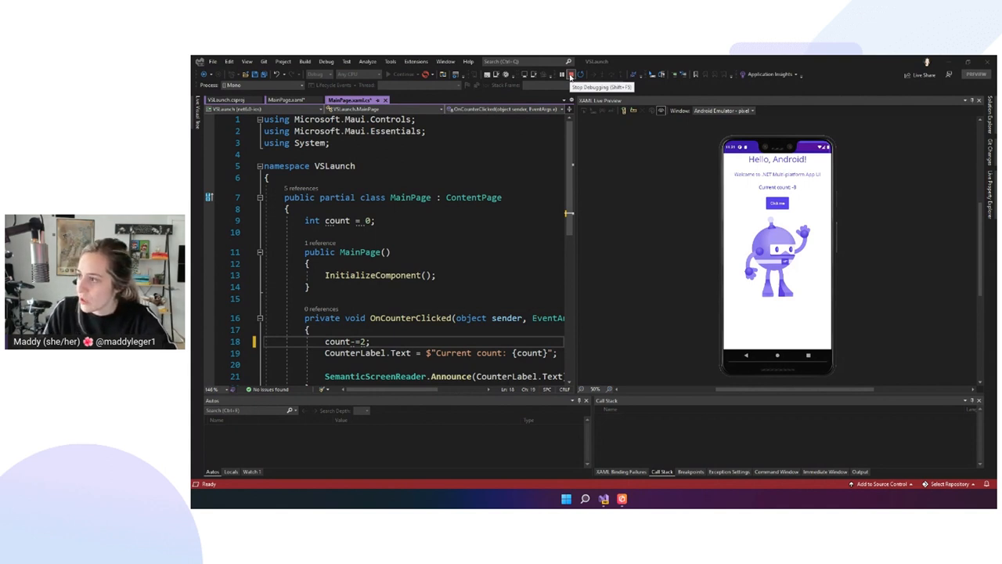
left_click(570, 74)
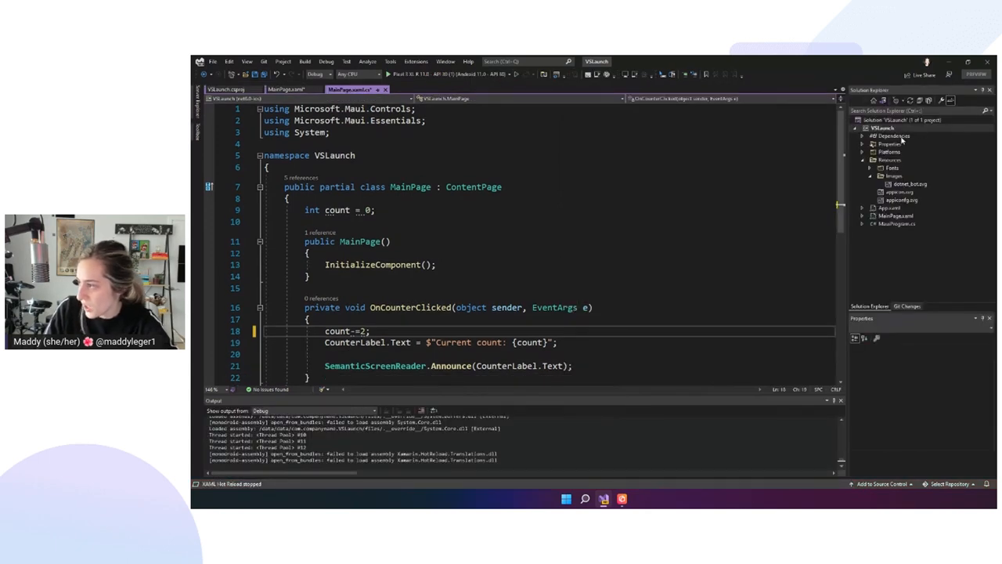
left_click(884, 129)
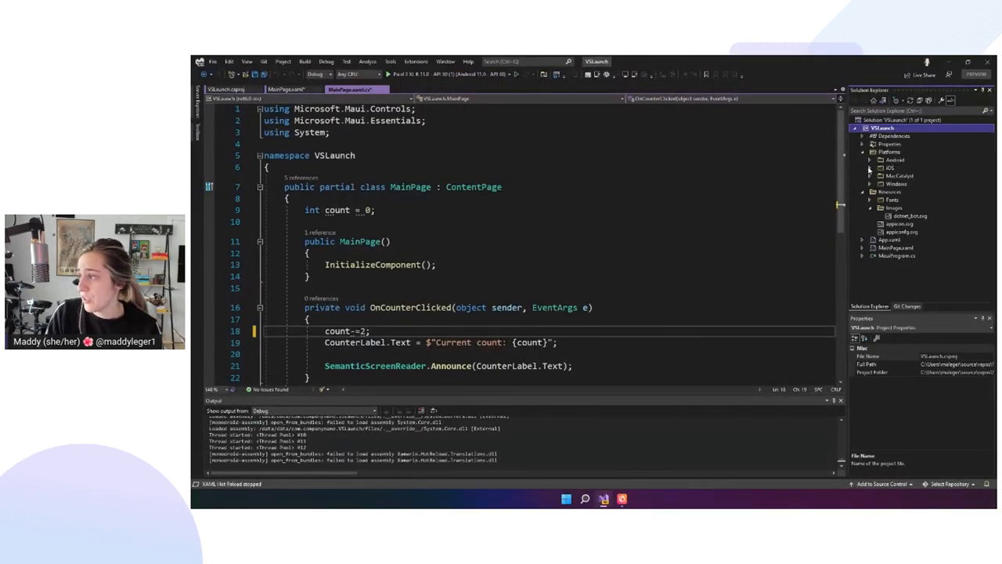
left_click(871, 167)
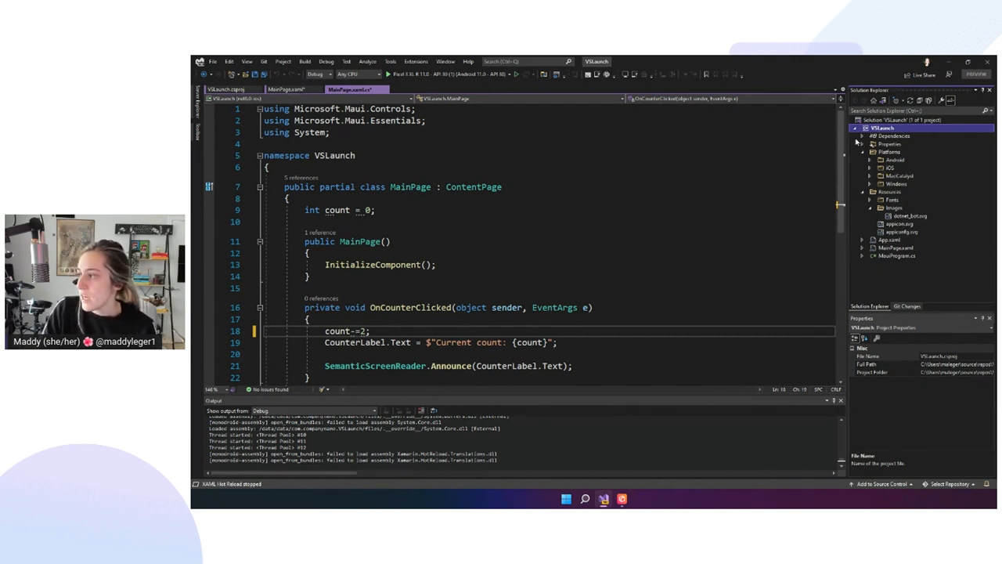
left_click(862, 152)
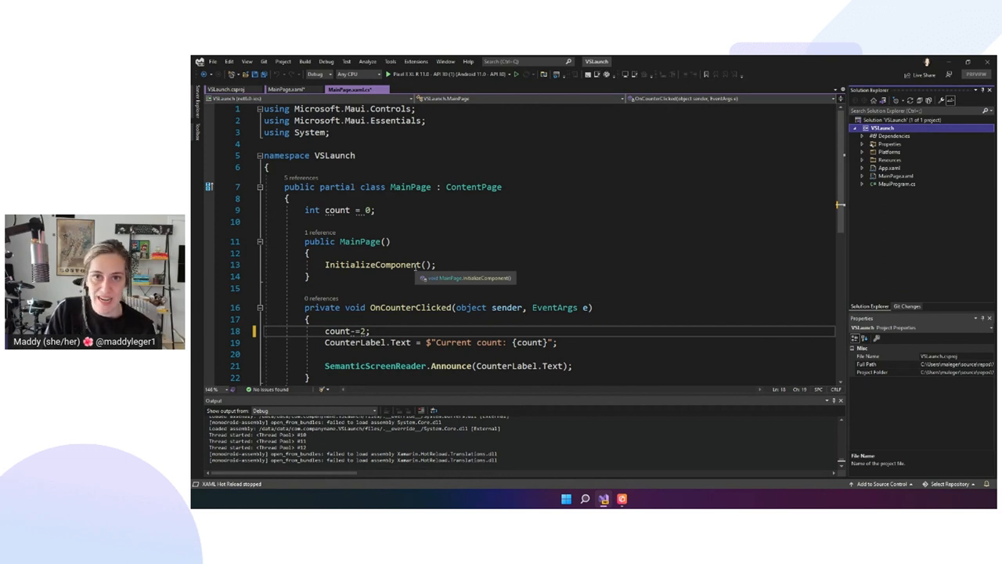
mouse_move(439, 296)
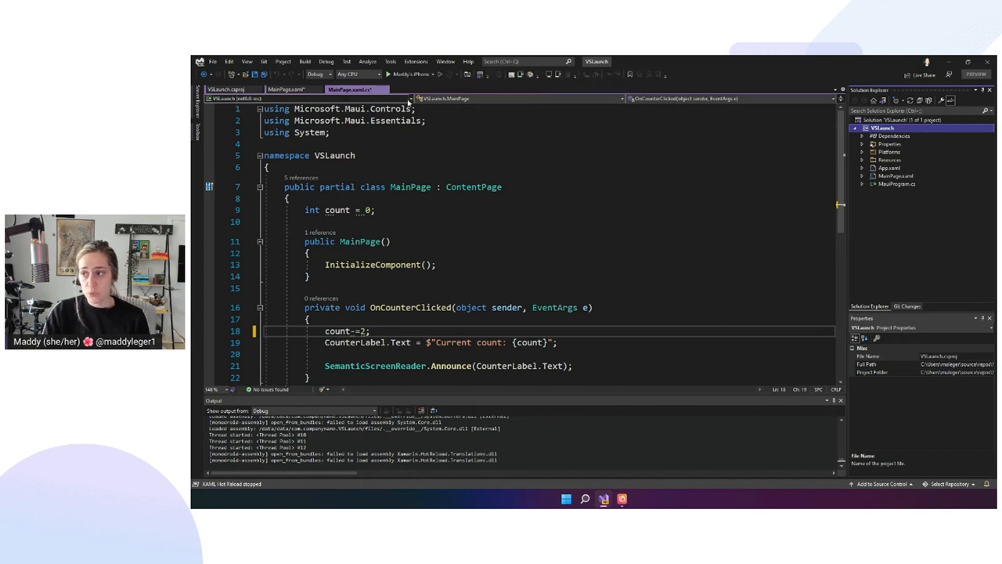
Step: Target Framework > net6.0-ios and start the iPhone build without debugging
left_click(436, 74)
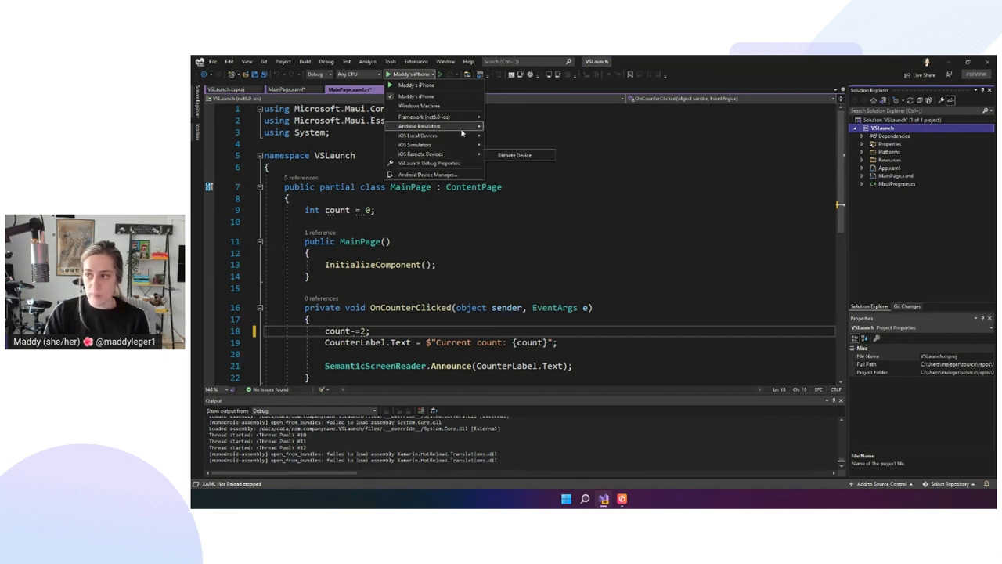
mouse_move(417, 135)
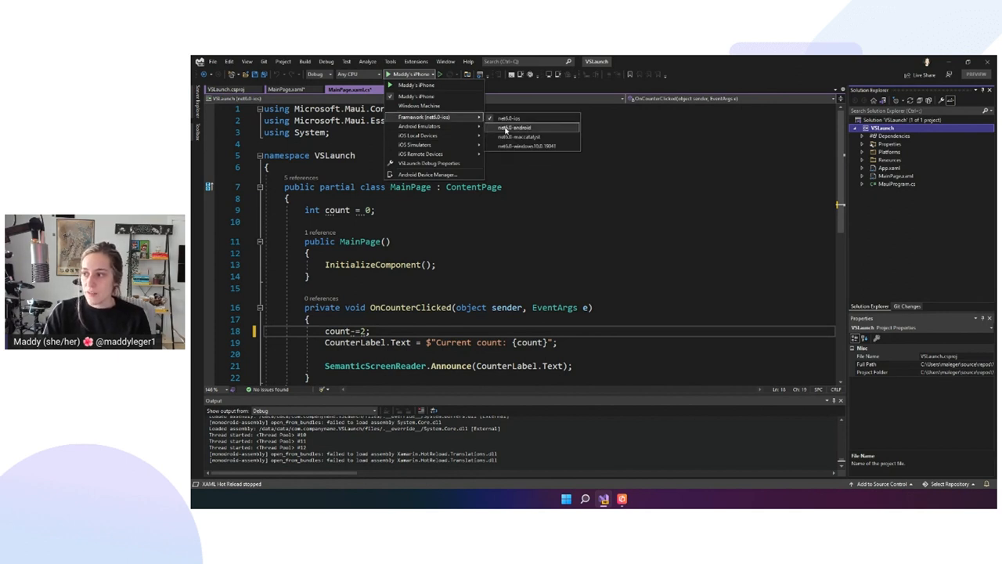
left_click(514, 128)
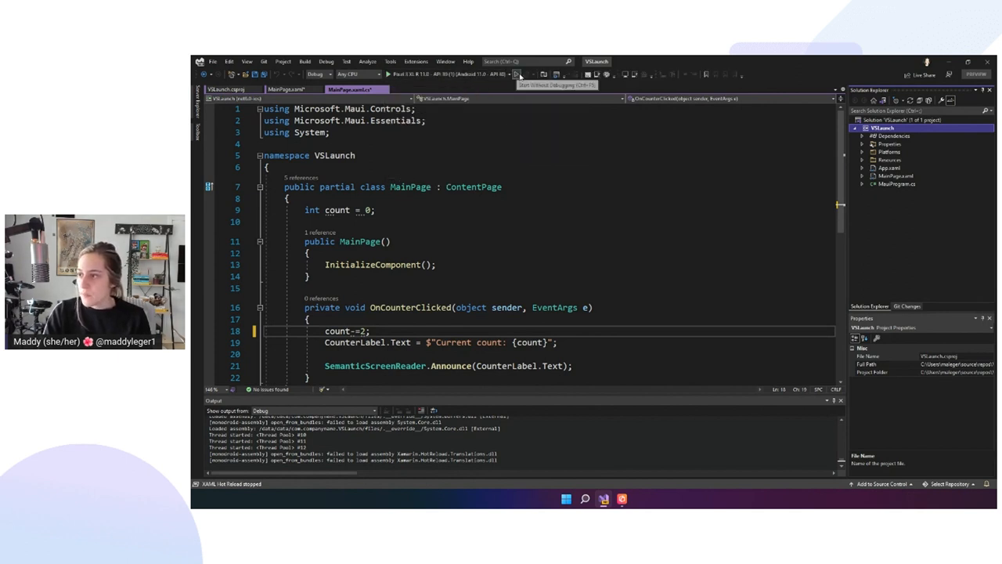
left_click(388, 75)
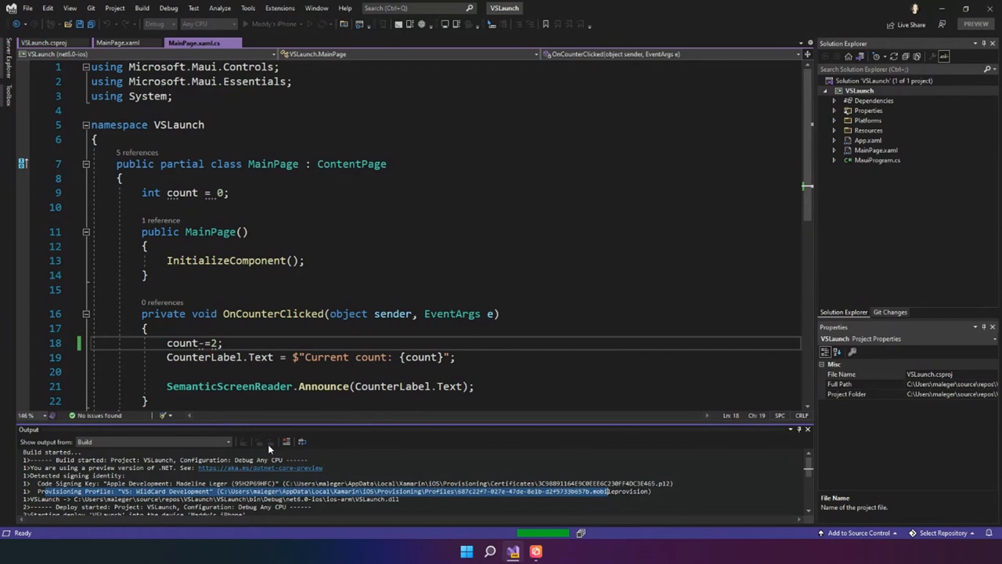
mouse_move(270, 448)
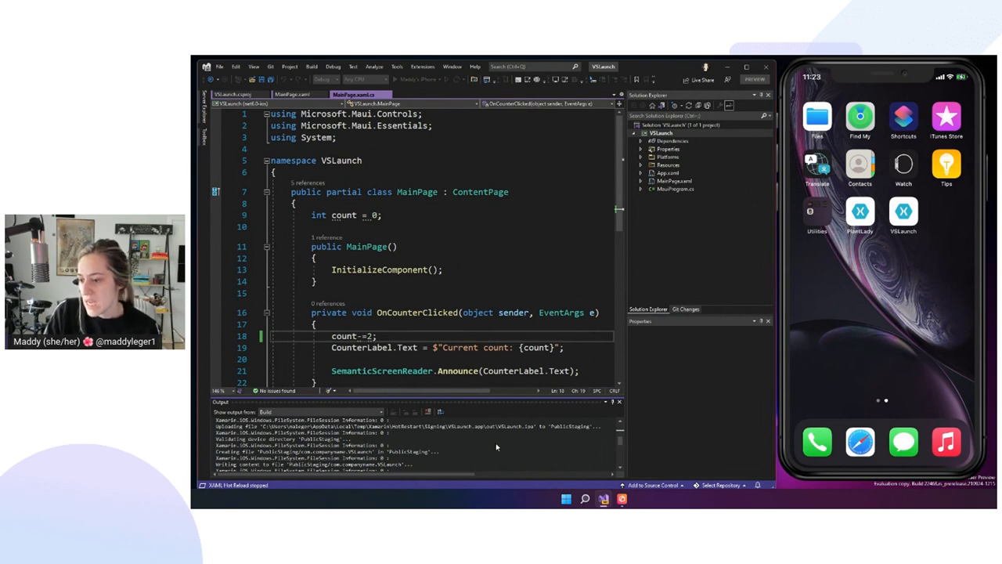
Step: Run the app on the iPhone, decrement the counter via Click me, then stop debugging
left_click(322, 78)
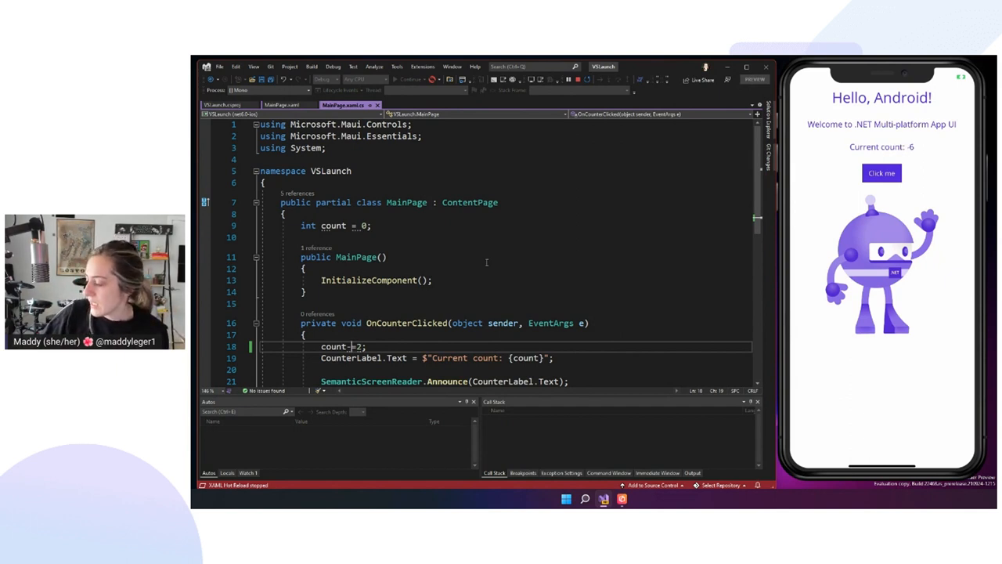
left_click(881, 172)
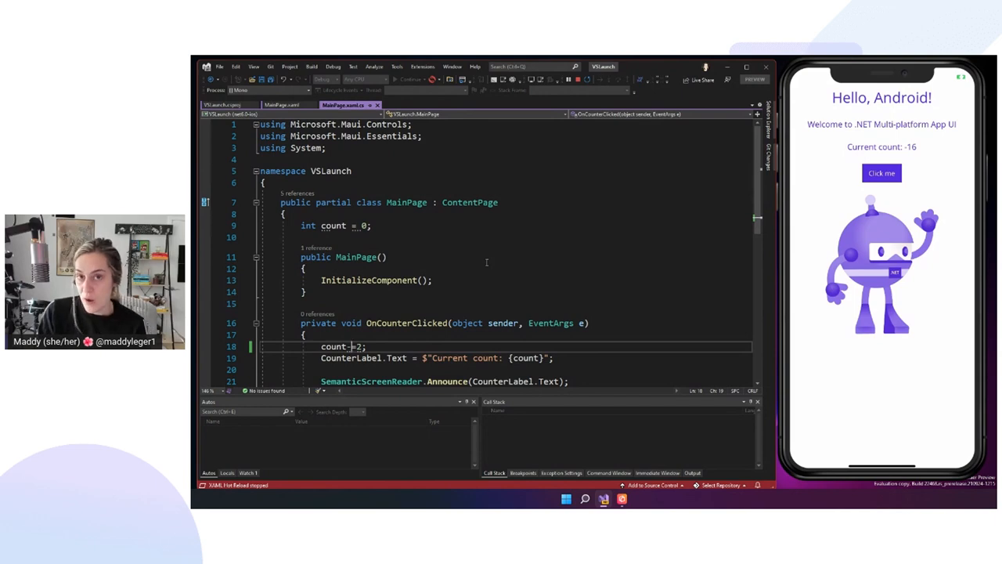
mouse_move(578, 80)
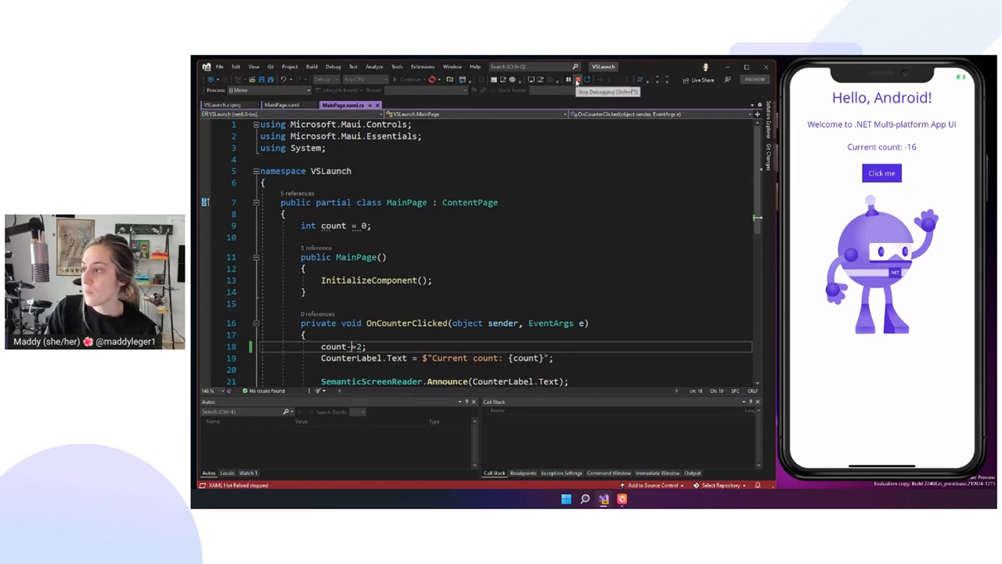
left_click(578, 78)
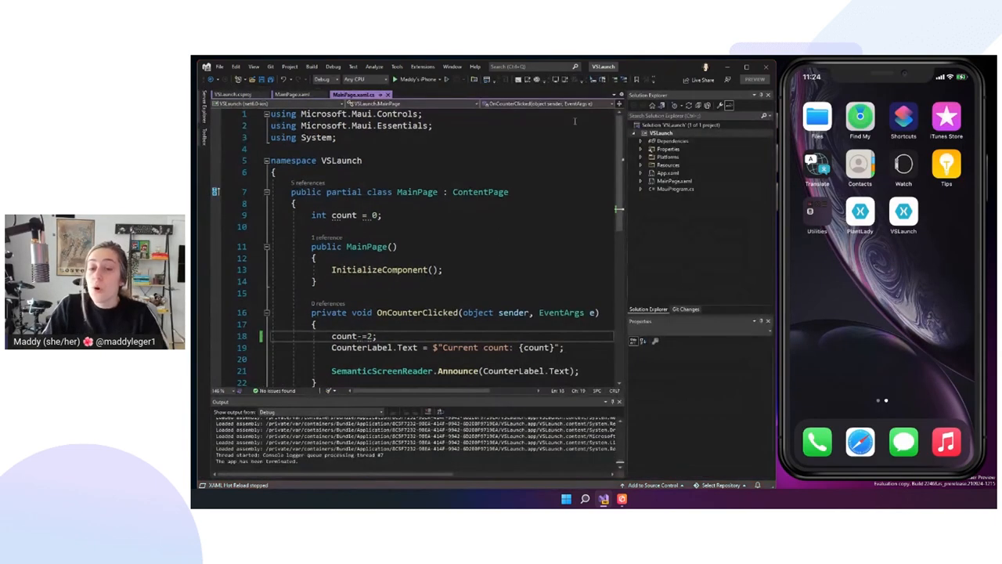